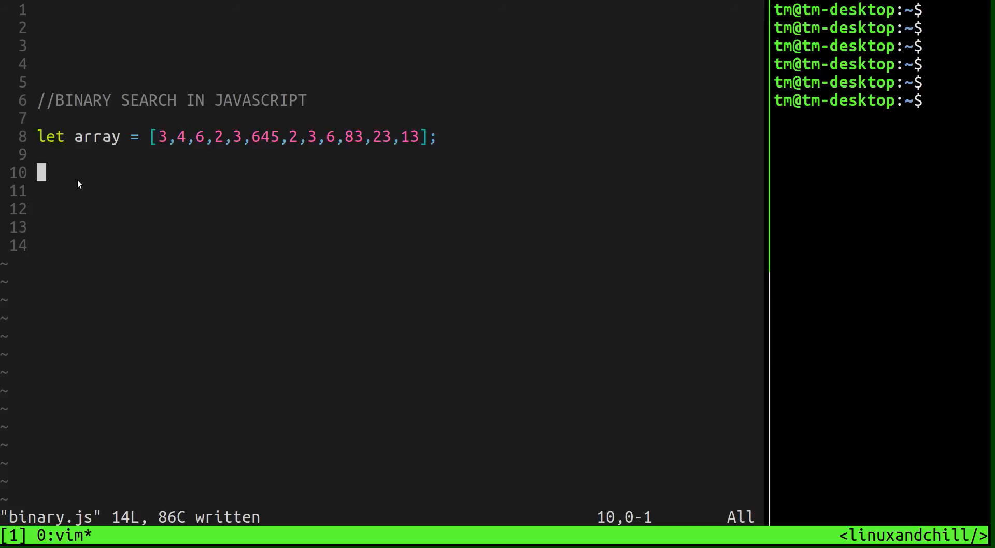
- Add sorted = array.sort(function(a,b){return a-b }) below the array in binary.js
{"action": "type", "text": "sorted = array.sort(function(a,b){return a-b })"}
{"action": "left_click", "coordinate": [396, 190]}
{"action": "type", "text": "console.log(sorted);"}
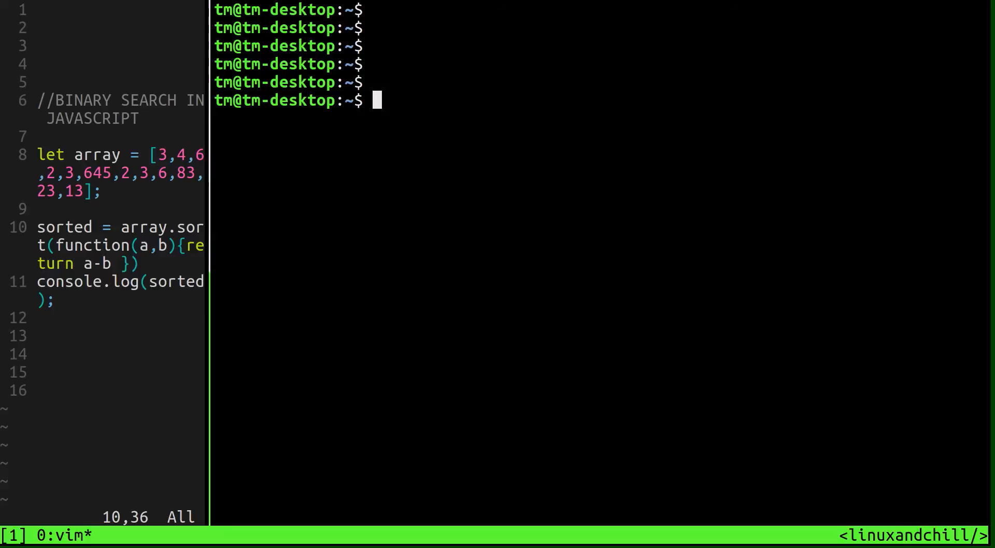
- Run node binary.js in the terminal to print the sorted array
{"action": "type", "text": "node binary.js"}
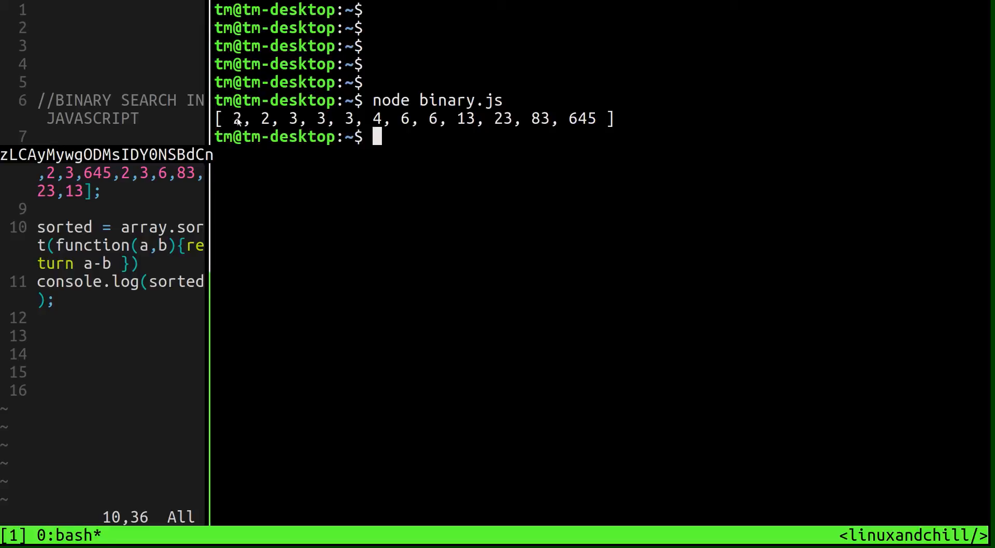
{"action": "mouse_move", "coordinate": [605, 128]}
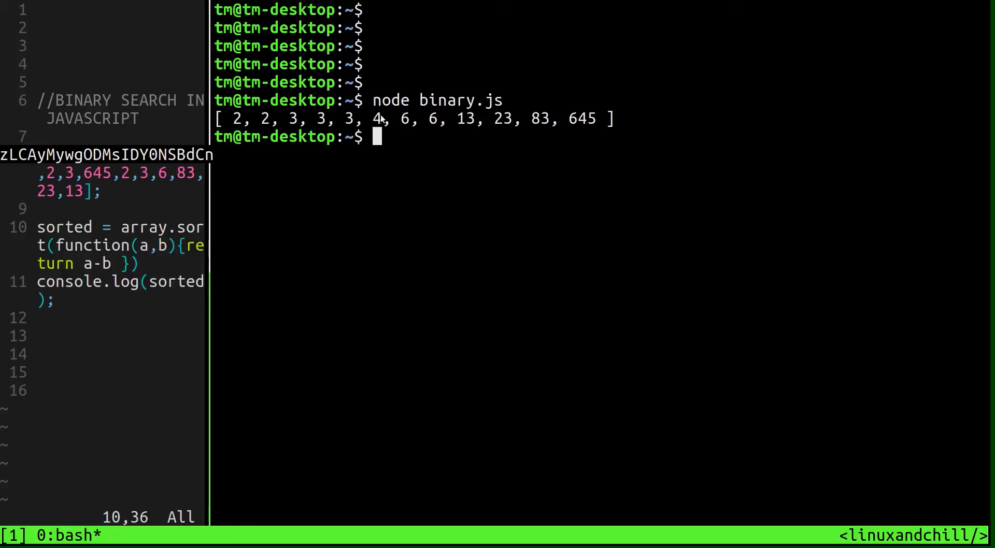
{"action": "mouse_move", "coordinate": [521, 121]}
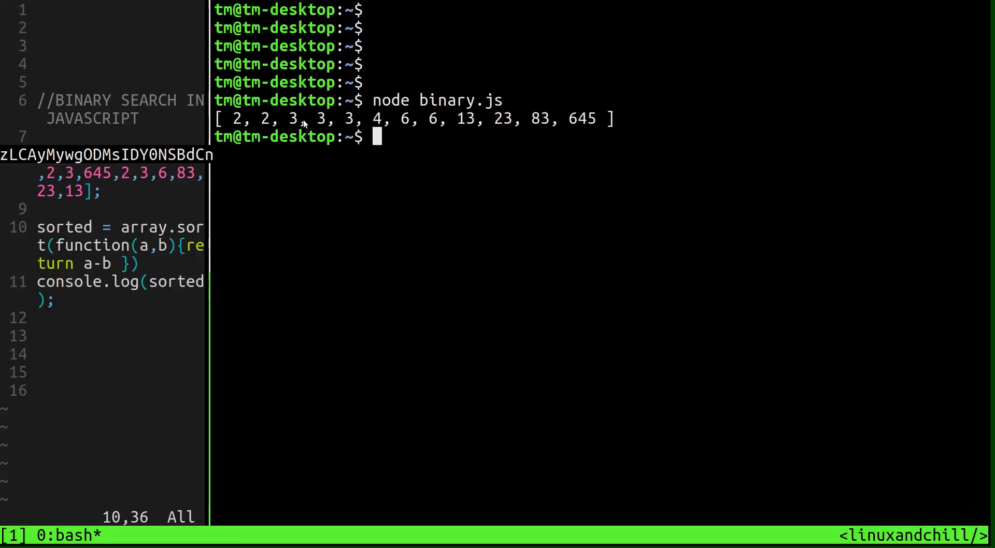
{"action": "mouse_move", "coordinate": [347, 121]}
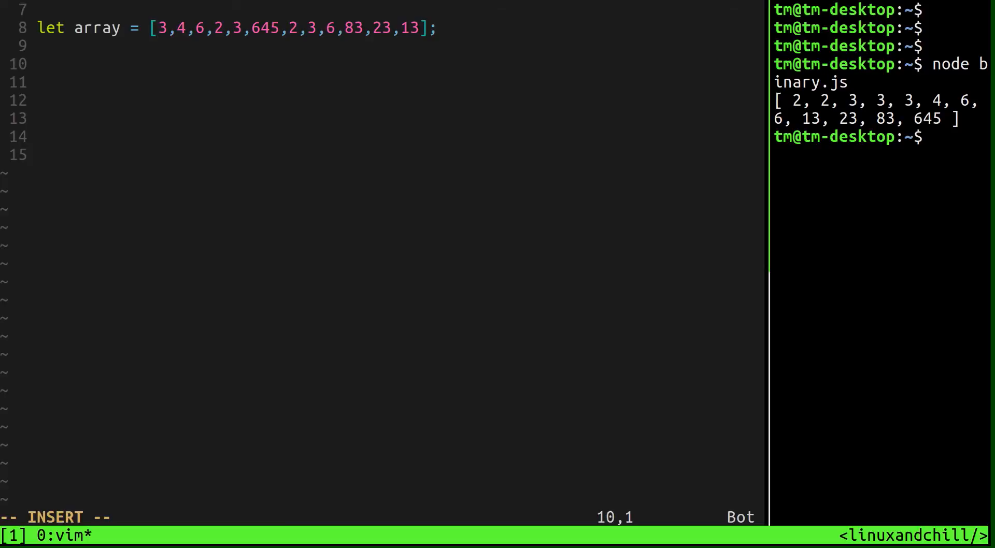
- Declare function binary_search(arr, value){ } with an indented line inside its body
{"action": "type", "text": "function b"}
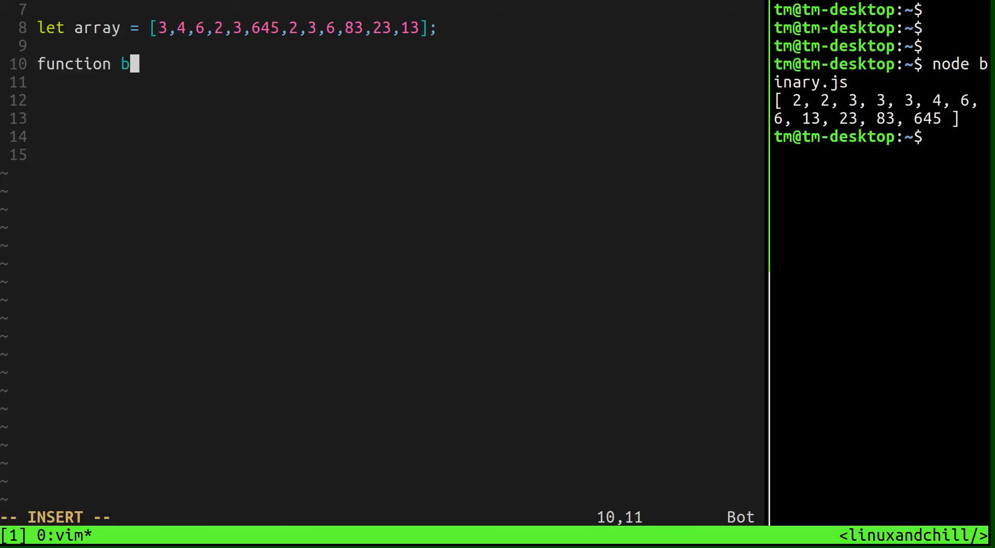
{"action": "type", "text": "inay"}
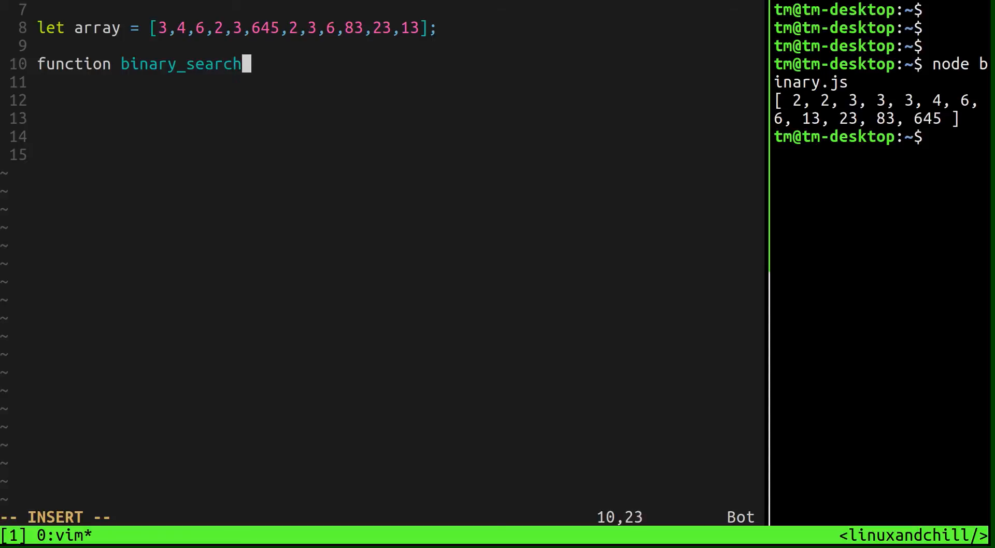
{"action": "type", "text": "(arr)"}
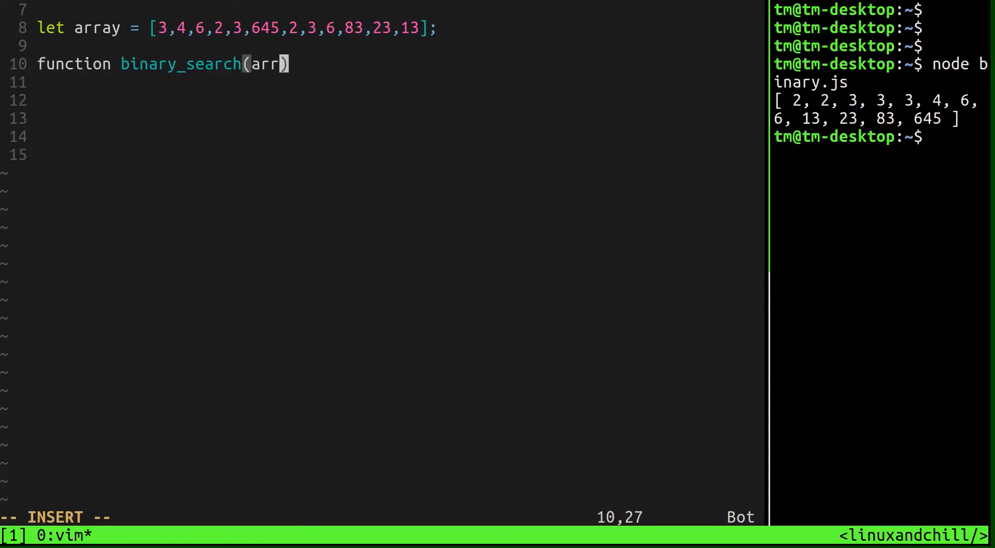
{"action": "type", "text": ", siz"}
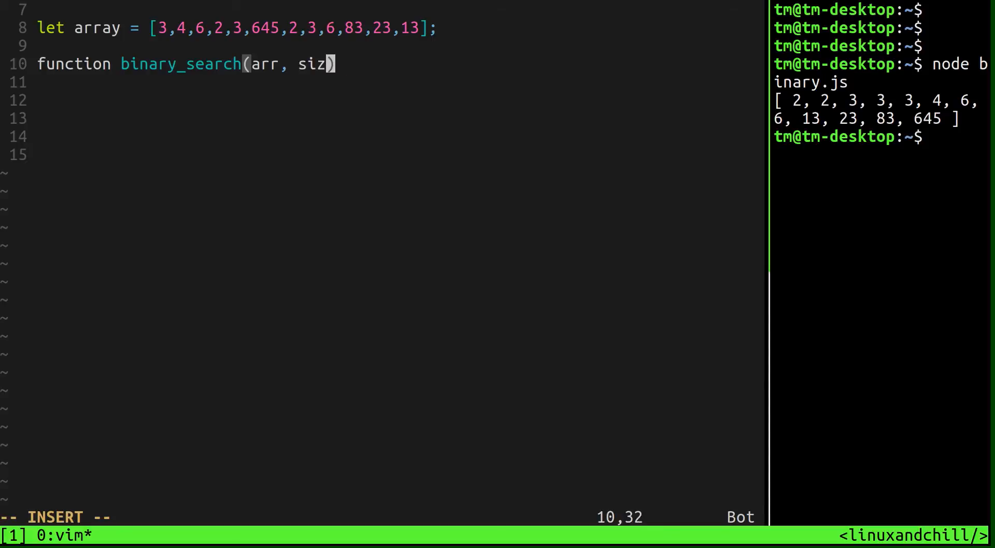
{"action": "key", "text": "BackSpace"}
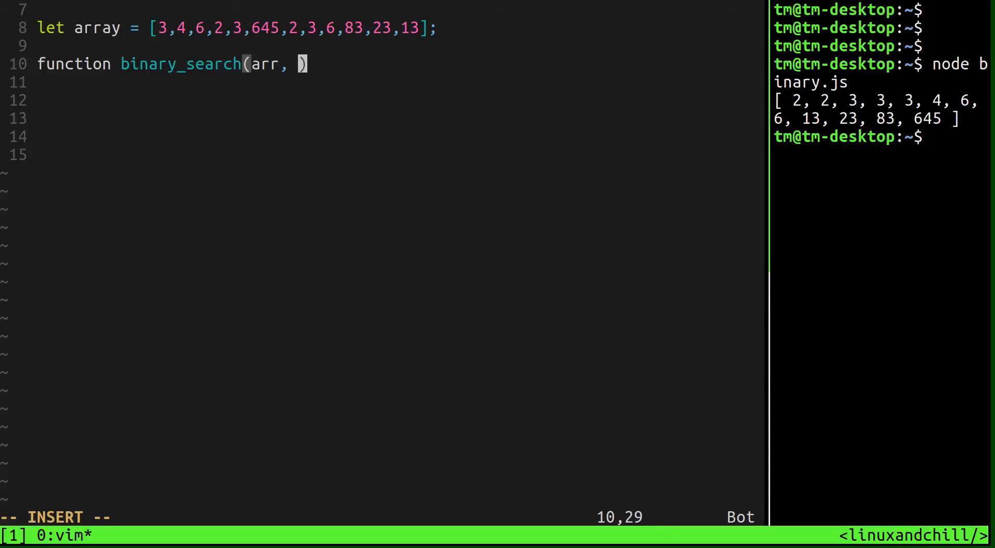
{"action": "type", "text": "value){}"}
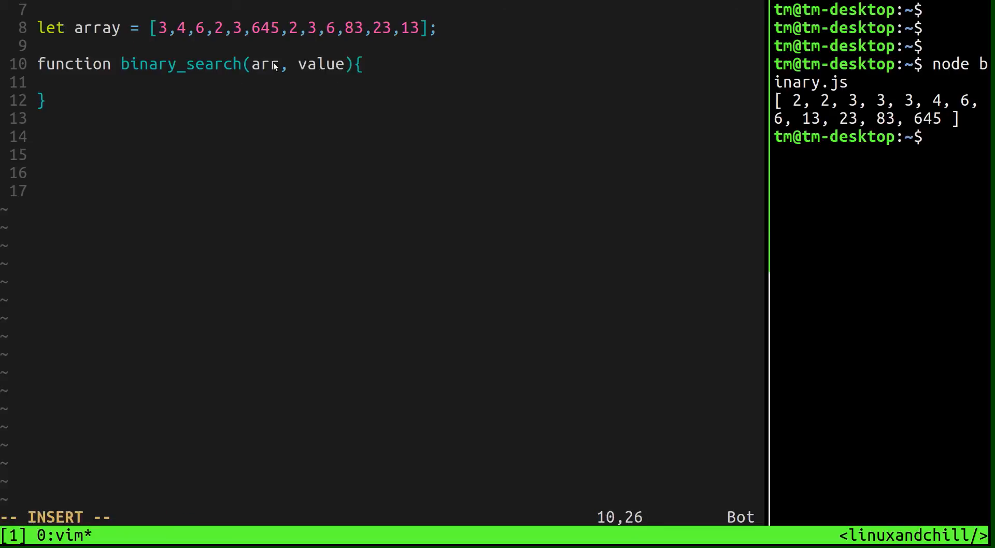
{"action": "key", "text": "Enter"}
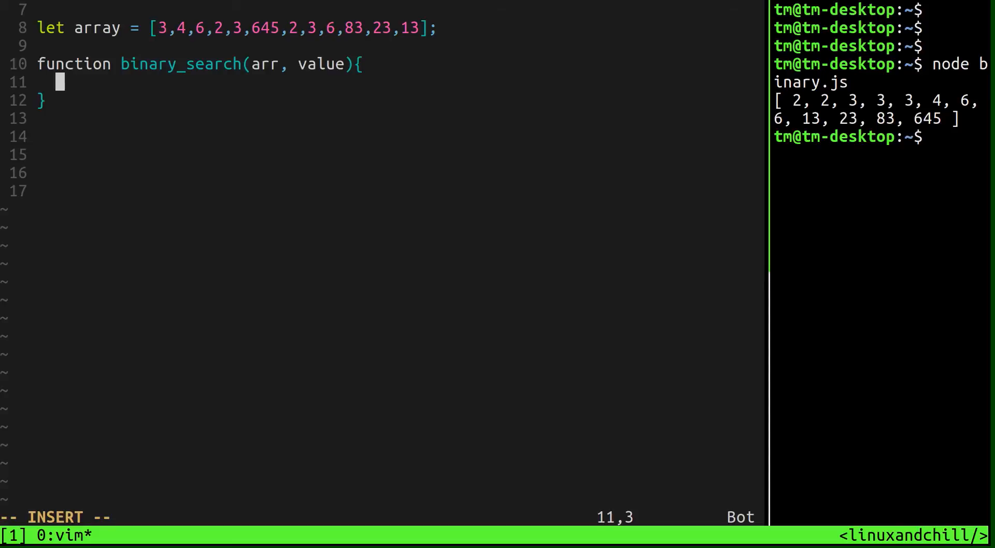
- Declare let high = arr.length - 1; let low = 0; let mid = 0; inside the function
{"action": "type", "text": "let h"}
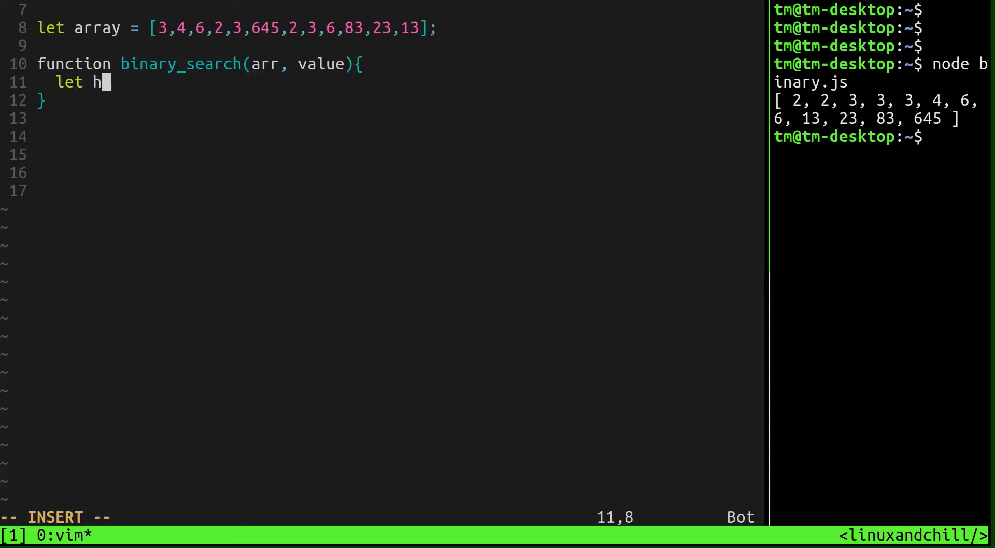
{"action": "type", "text": "igh = s"}
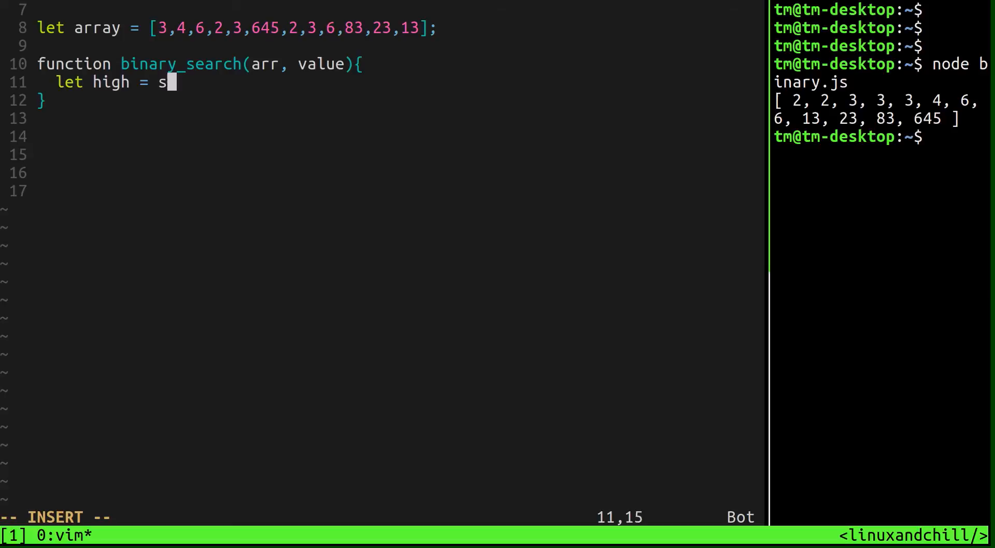
{"action": "type", "text": "arr.le"}
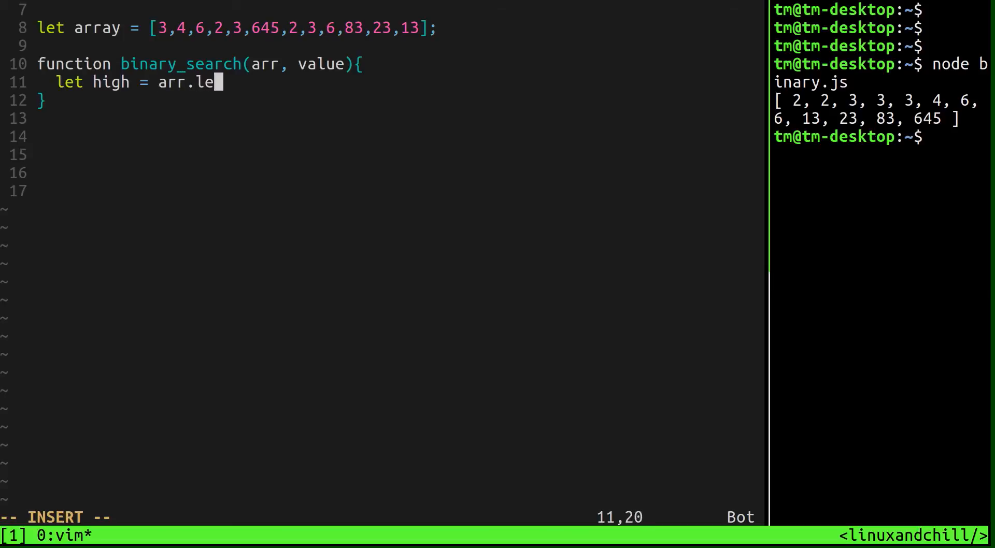
{"action": "type", "text": "ngth -1;"}
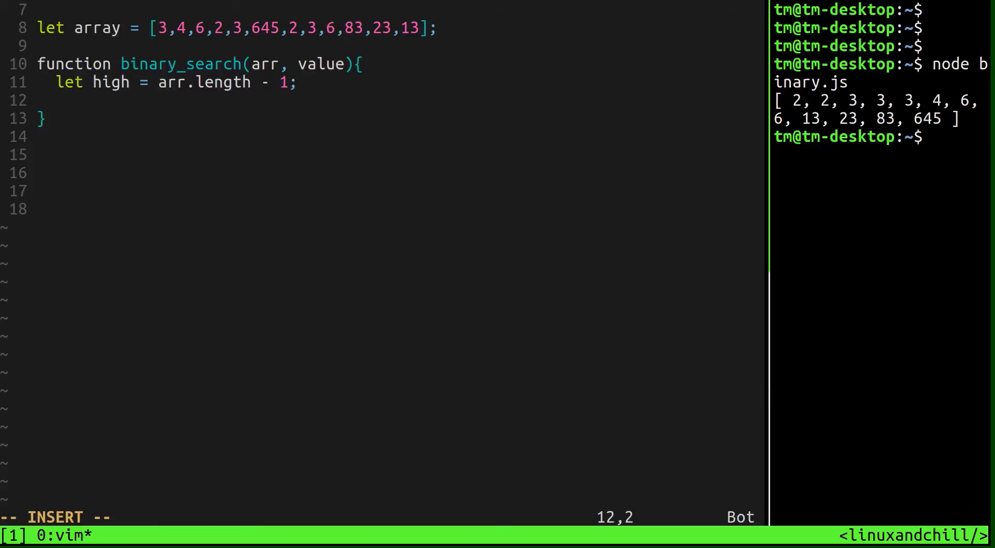
{"action": "type", "text": "let low = 0;"}
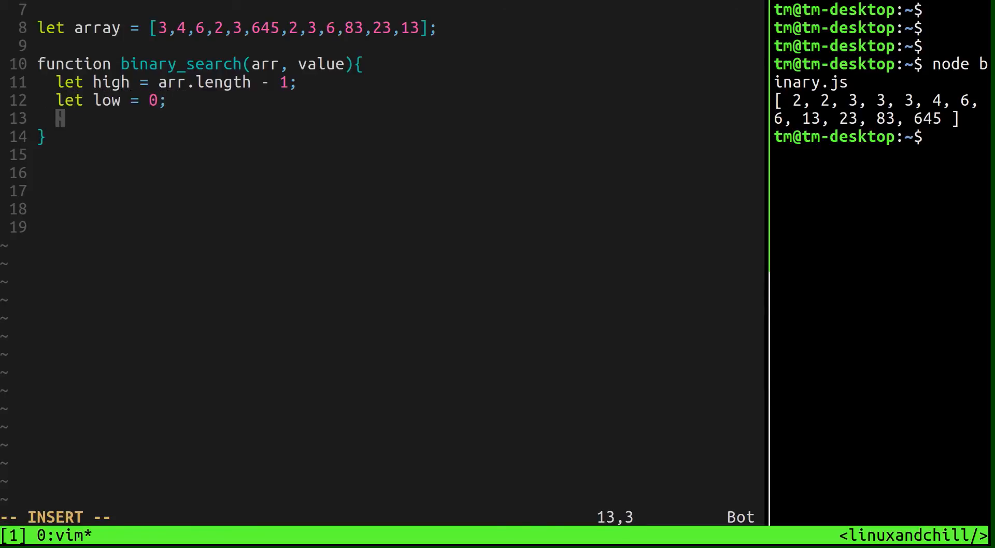
{"action": "type", "text": "let mid = 0;"}
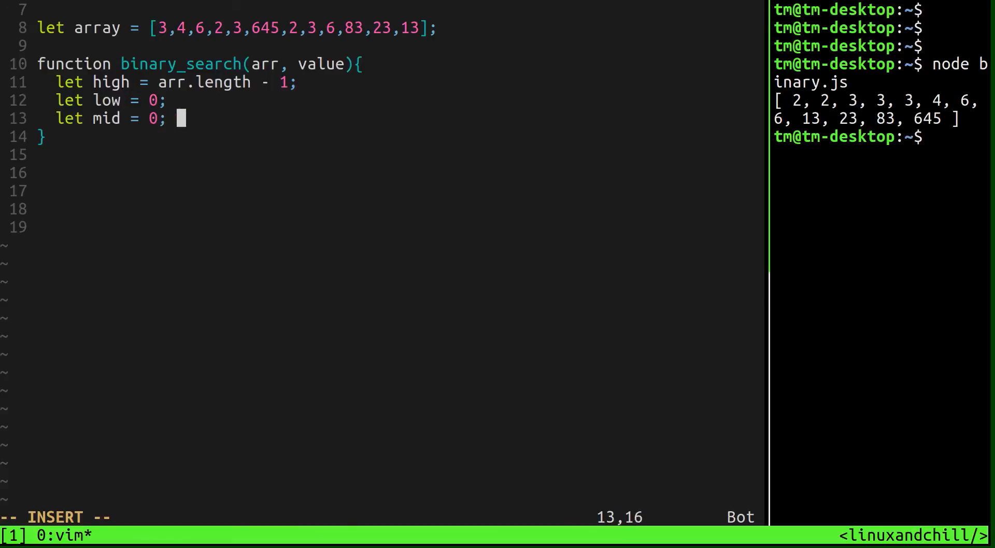
{"action": "key", "text": "Enter"}
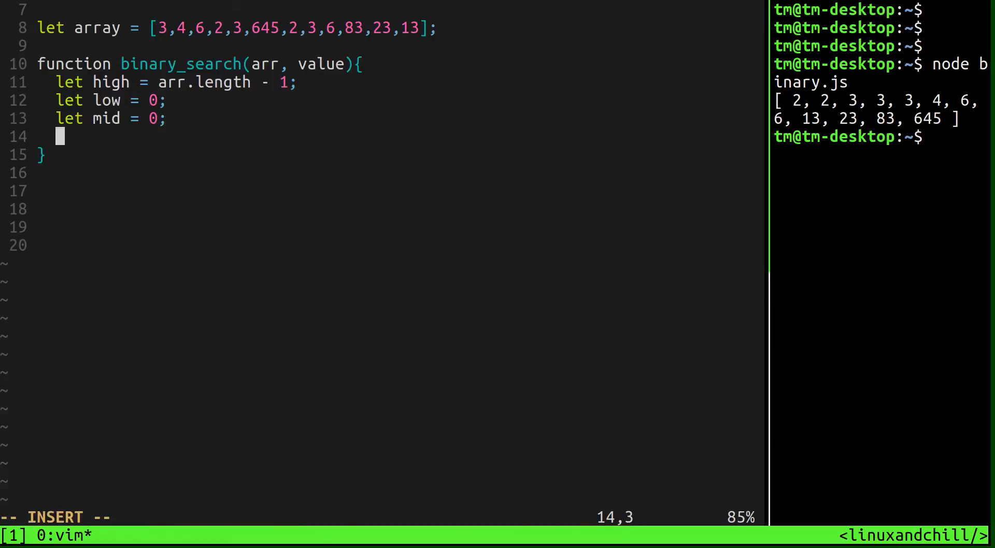
{"action": "key", "text": "Enter"}
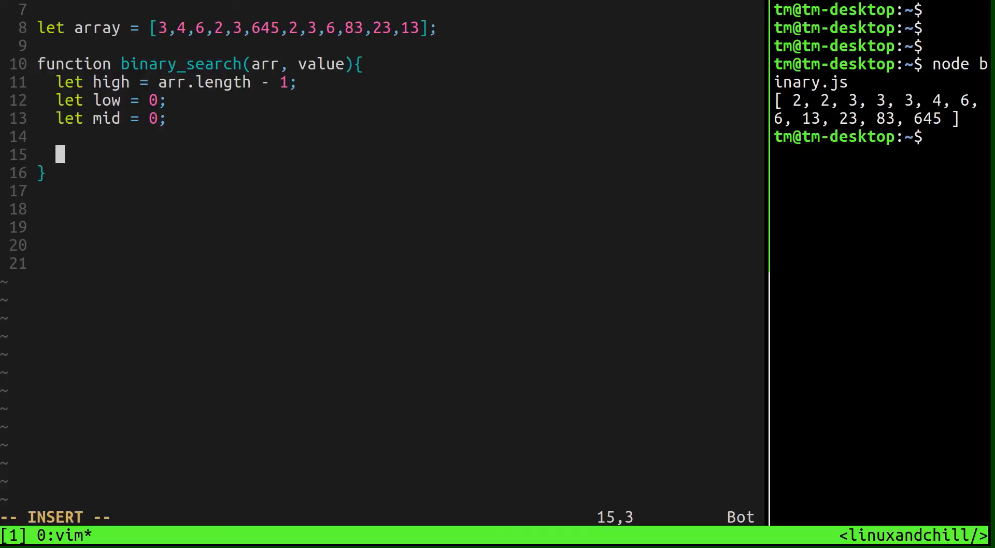
- Write while( low <= high ){ } setting mid = Math.floor((high + low) / 2) inside
{"action": "type", "text": "while"}
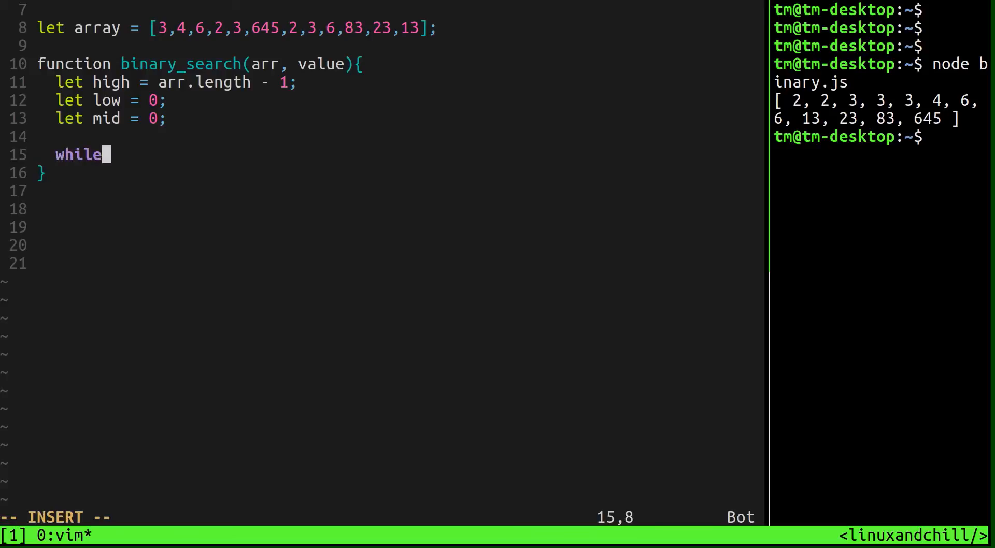
{"action": "type", "text": "( low <=)"}
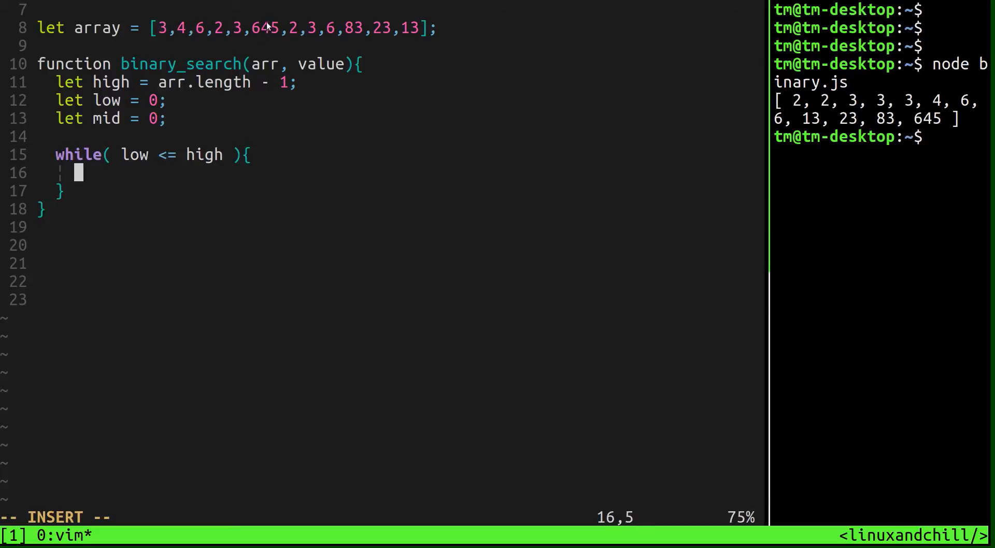
{"action": "mouse_move", "coordinate": [290, 18]}
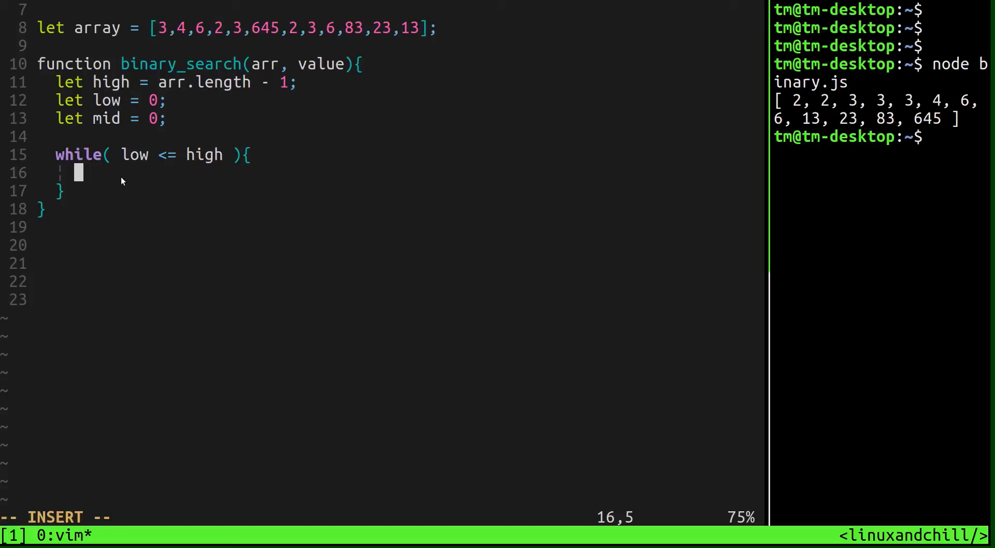
{"action": "type", "text": "mid ="}
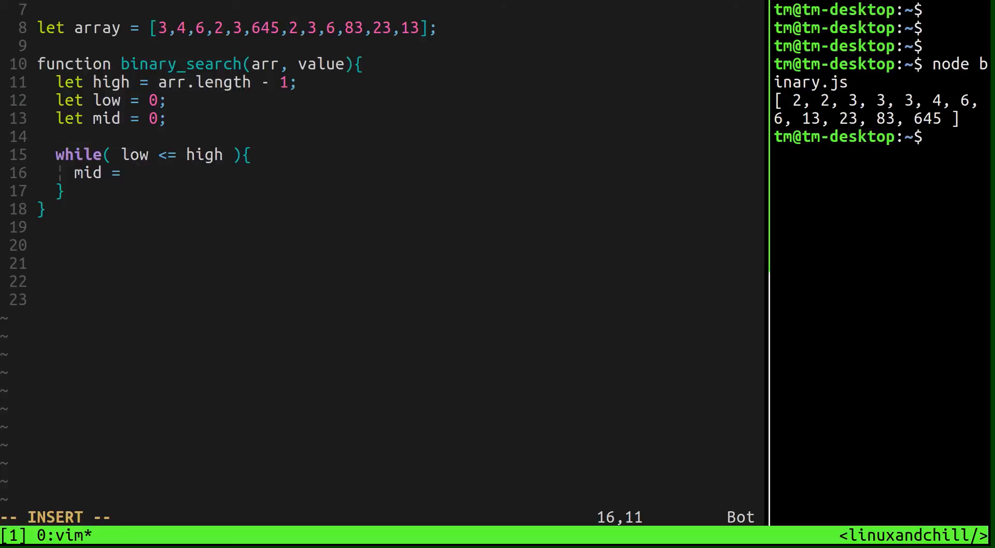
{"action": "type", "text": "Math.fl"}
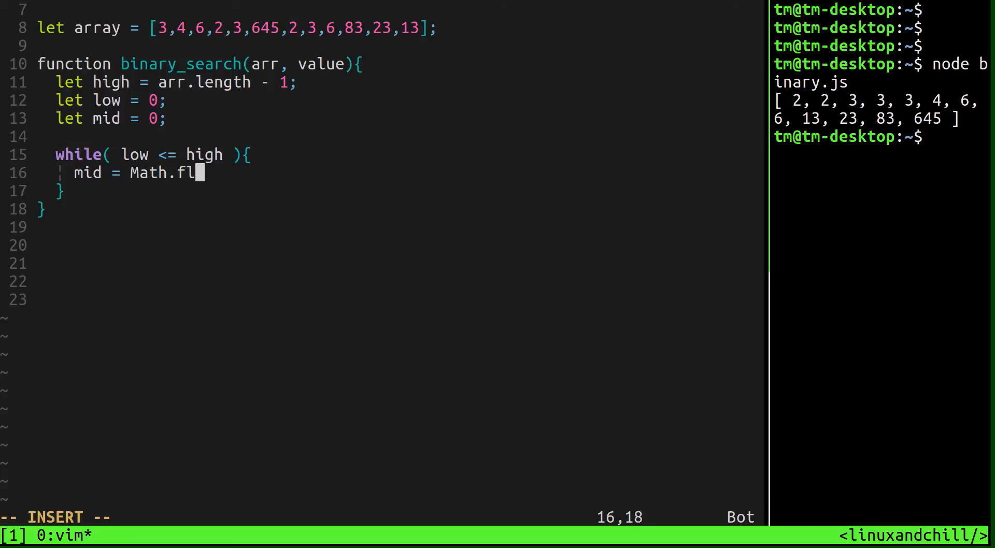
{"action": "type", "text": "oor((high +"}
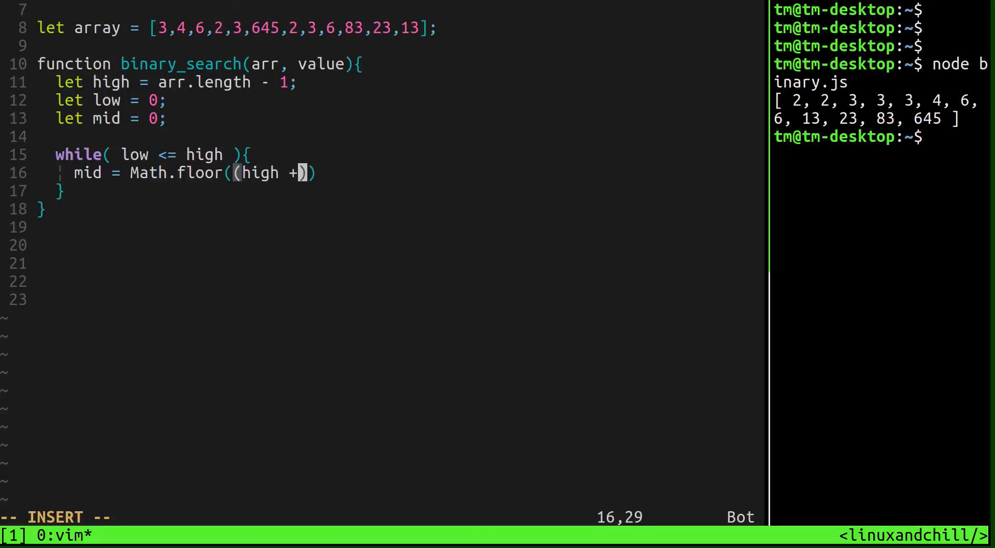
{"action": "type", "text": "low) / 2"}
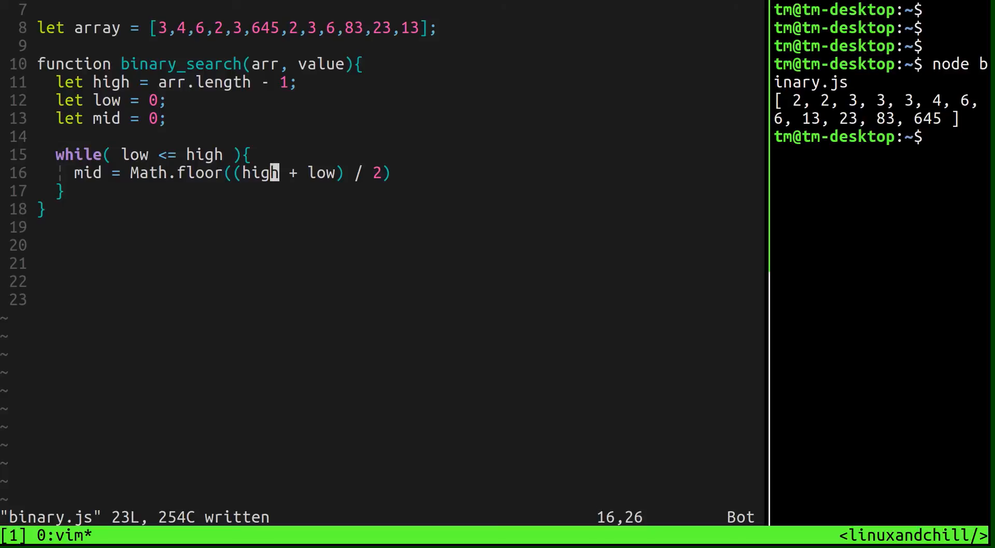
- Add a comment and if(arr[mid] == value){ return arr[mid]; } inside the loop
{"action": "type", "text": "o//"}
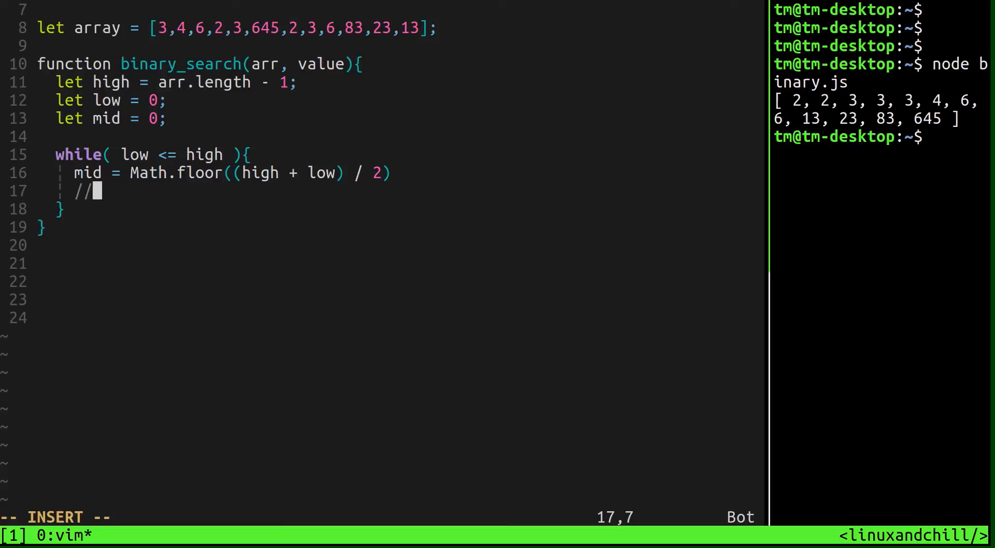
{"action": "type", "text": "midd"}
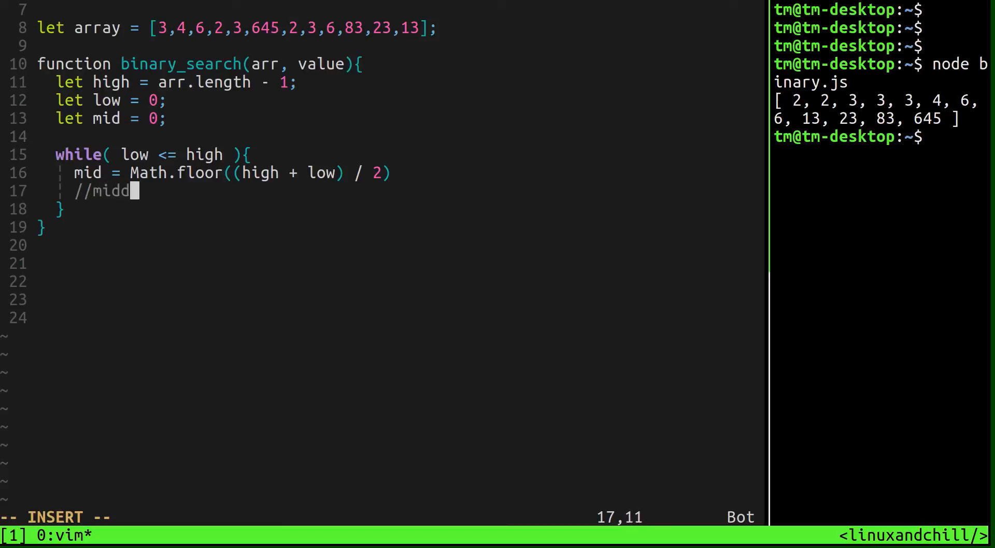
{"action": "type", "text": "le == value being searched"}
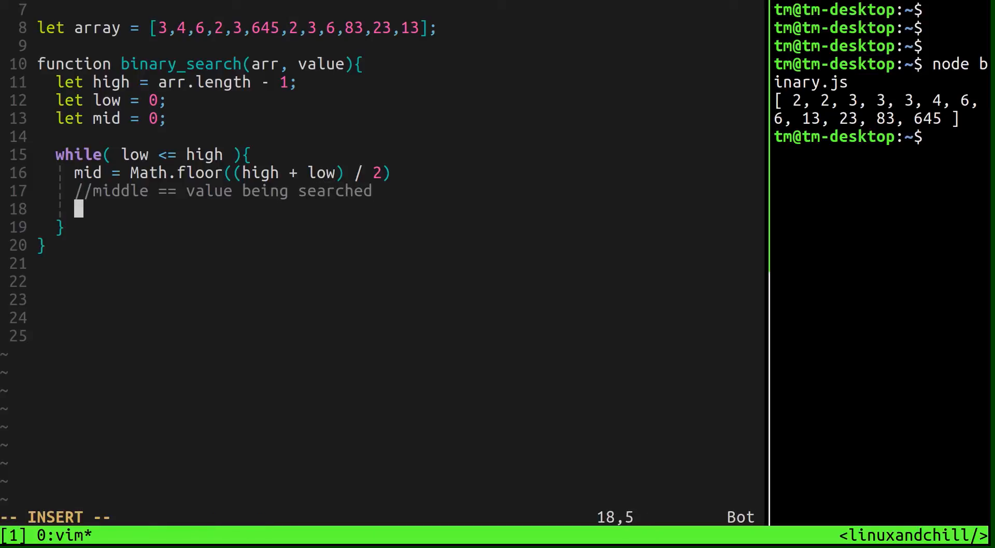
{"action": "type", "text": "if("}
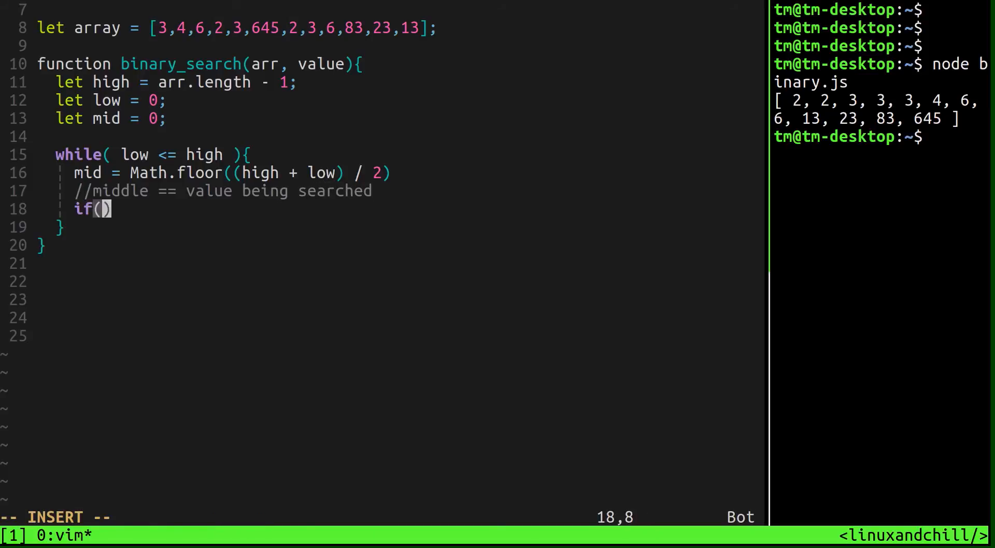
{"action": "type", "text": "arr[mid] =="}
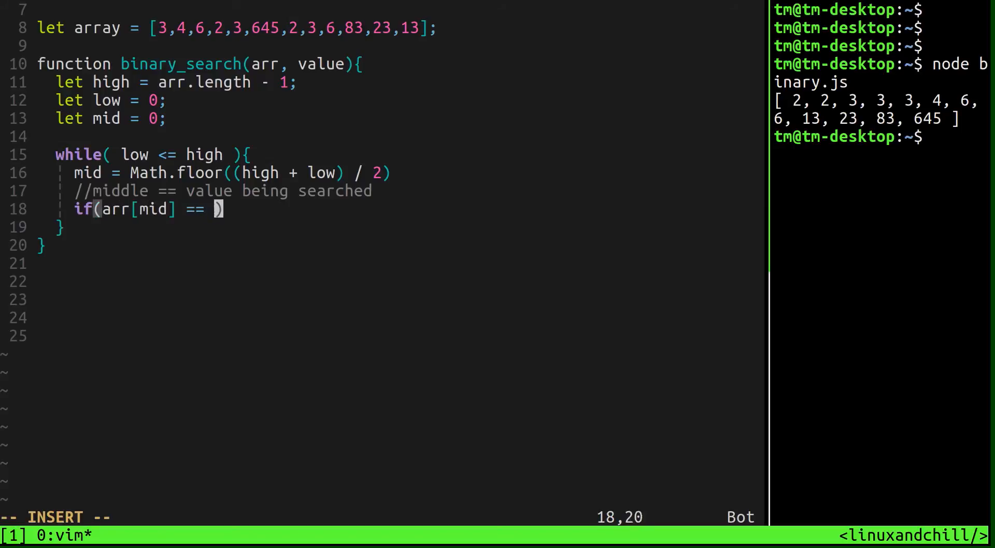
{"action": "type", "text": "value"}
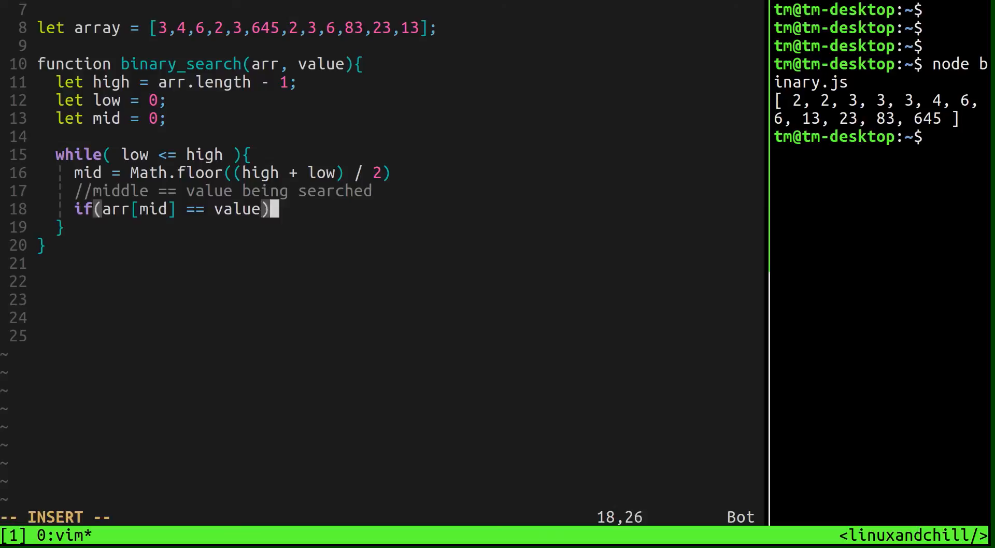
{"action": "type", "text": "P"}
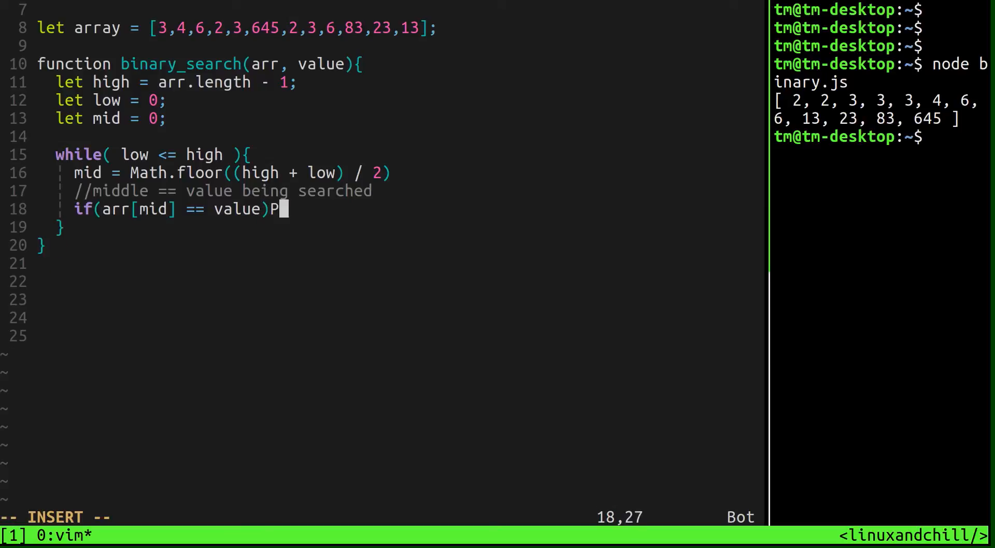
{"action": "type", "text": "{"}
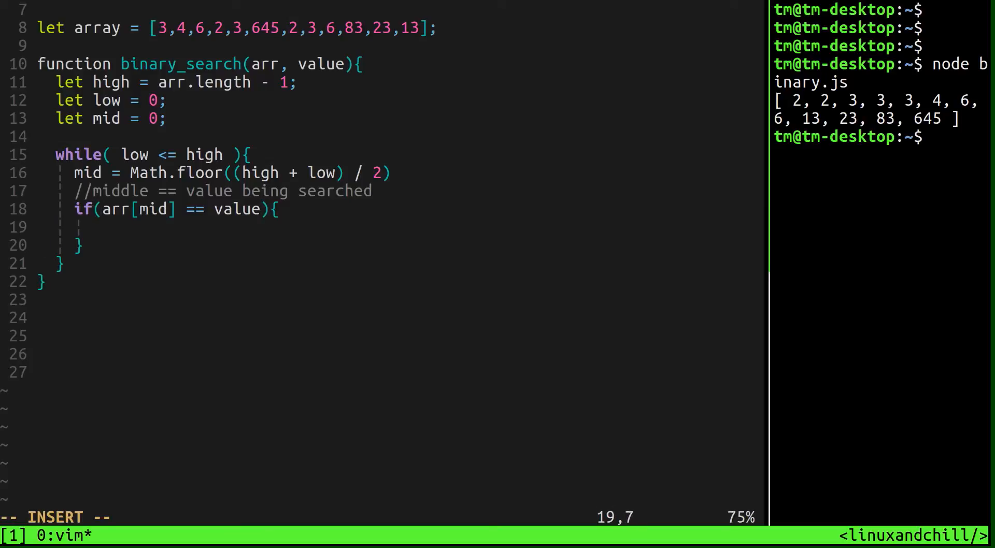
{"action": "type", "text": "return"}
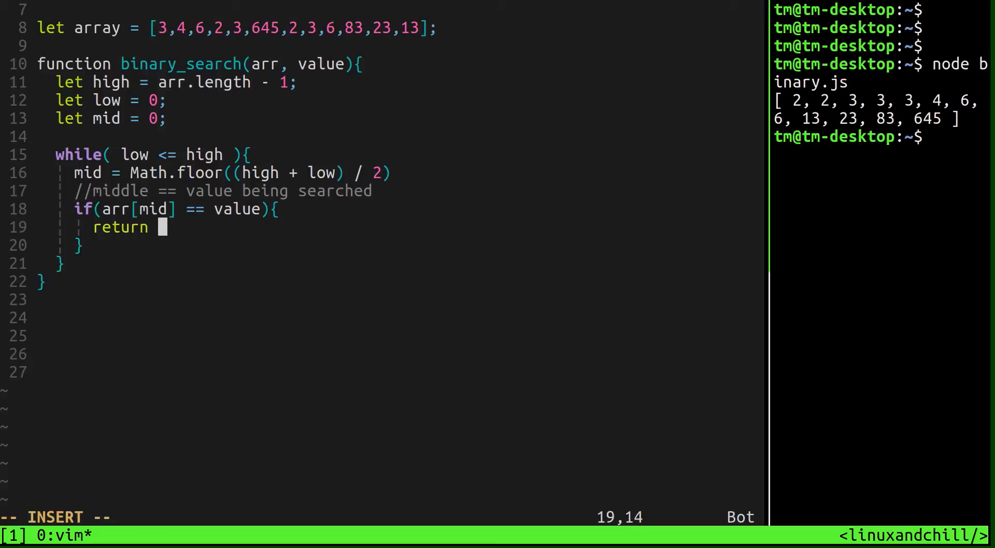
{"action": "type", "text": "value"}
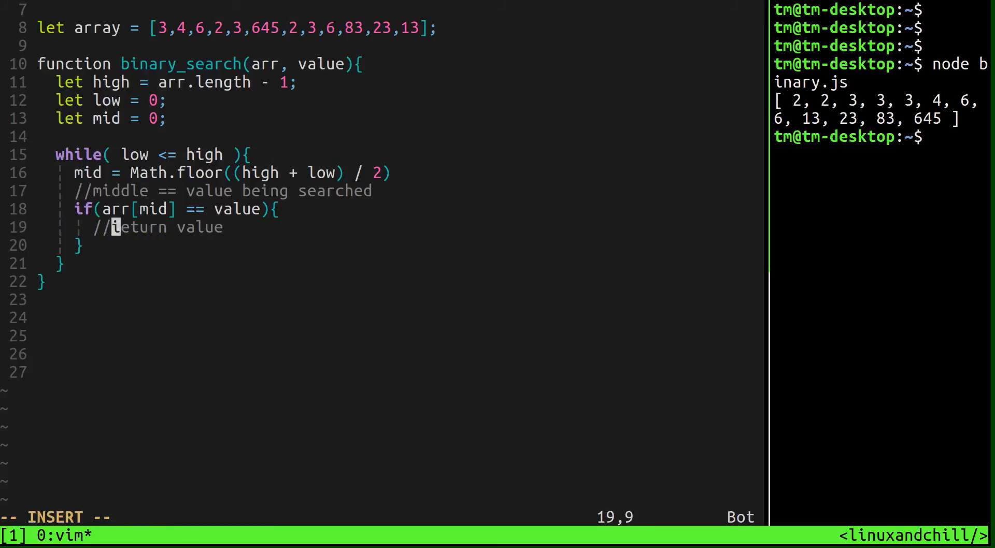
{"action": "type", "text": "return ar"}
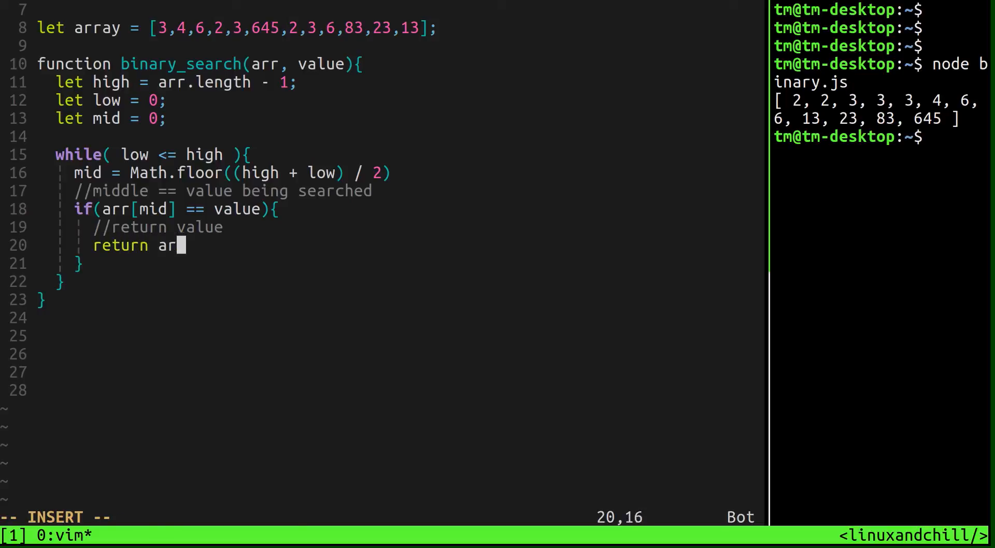
{"action": "type", "text": "r[mid];"}
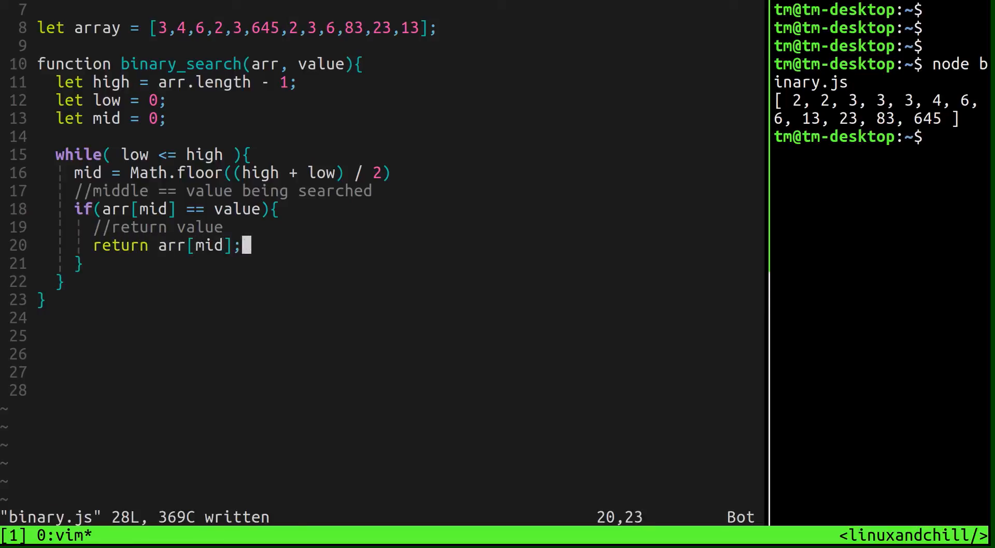
- Add an empty else if(value > arr[mid]){ } branch and save the file
{"action": "type", "text": "e"}
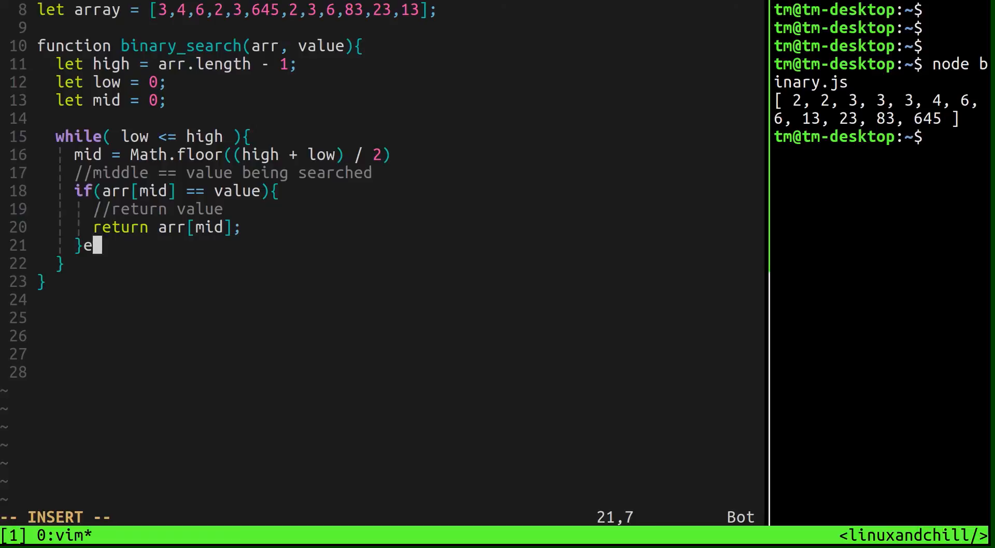
{"action": "type", "text": "lse if{"}
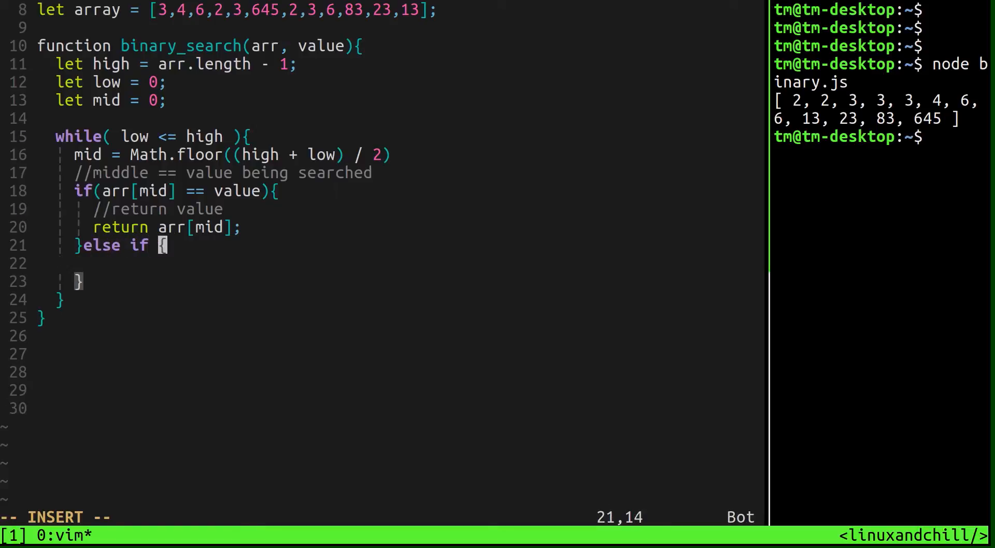
{"action": "type", "text": "(){"}
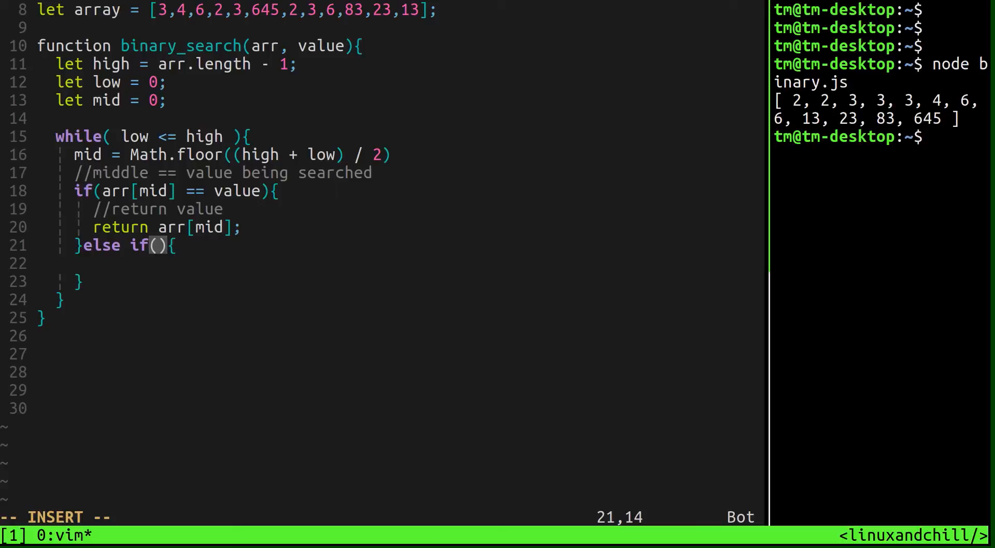
{"action": "type", "text": "value > ar"}
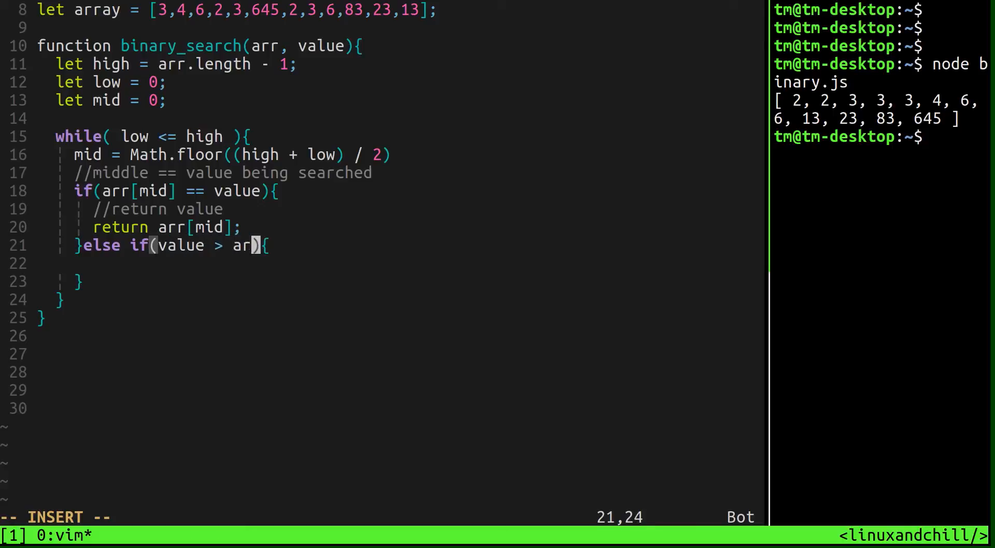
{"action": "type", "text": "[]"}
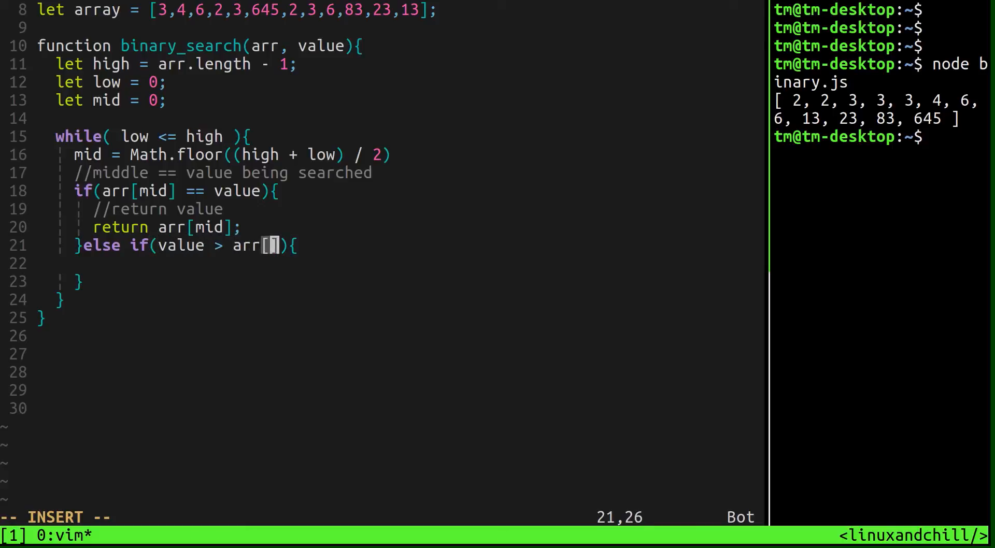
{"action": "type", "text": "mid"}
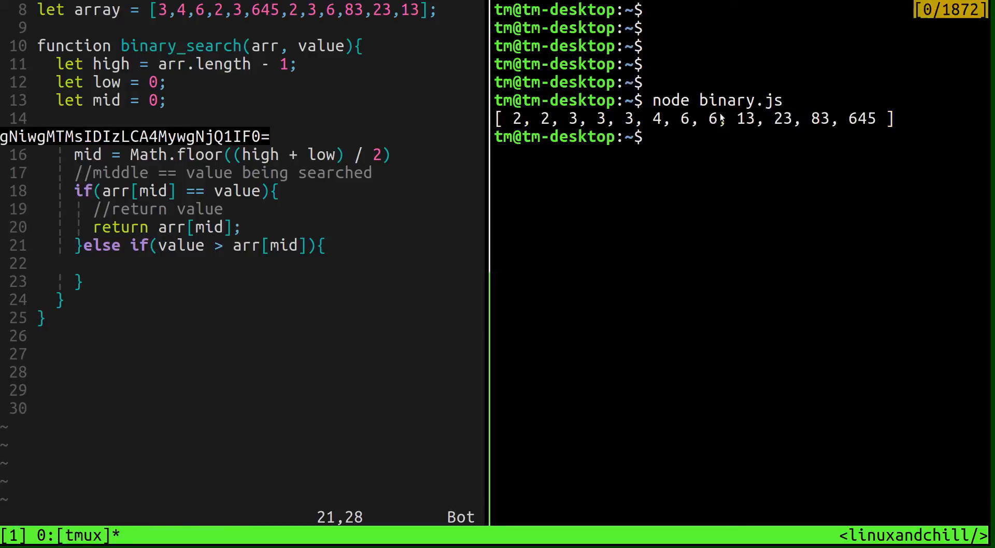
{"action": "type", "text": "w"}
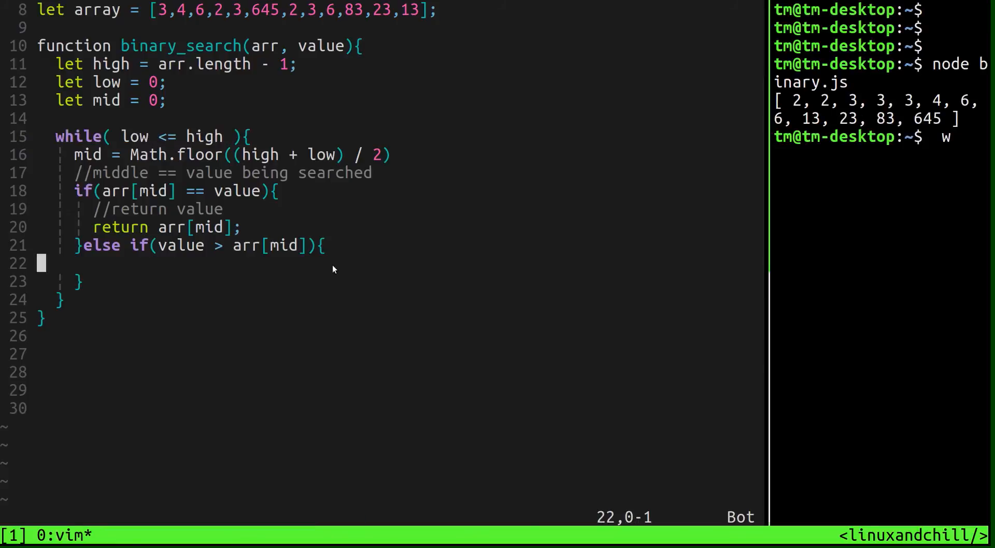
- Set low = mid + 1 in the else-if and high = mid - 1 in a new else, each with a //move comment
{"action": "key", "text": "i"}
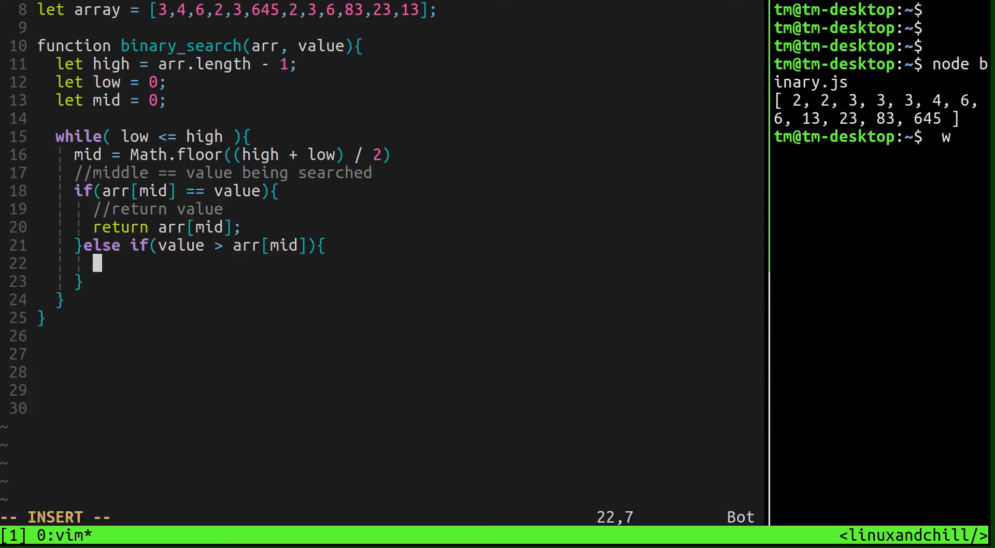
{"action": "type", "text": "//move the low up one"}
{"action": "type", "text": "low ="}
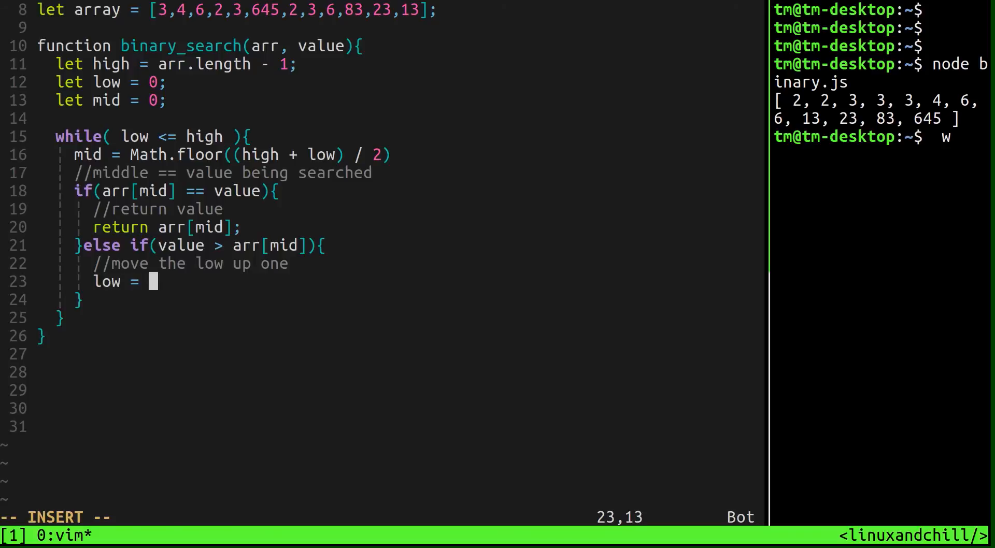
{"action": "type", "text": "mid + 1'"}
{"action": "left_click", "coordinate": [77, 299]}
{"action": "type", "text": " else {"}
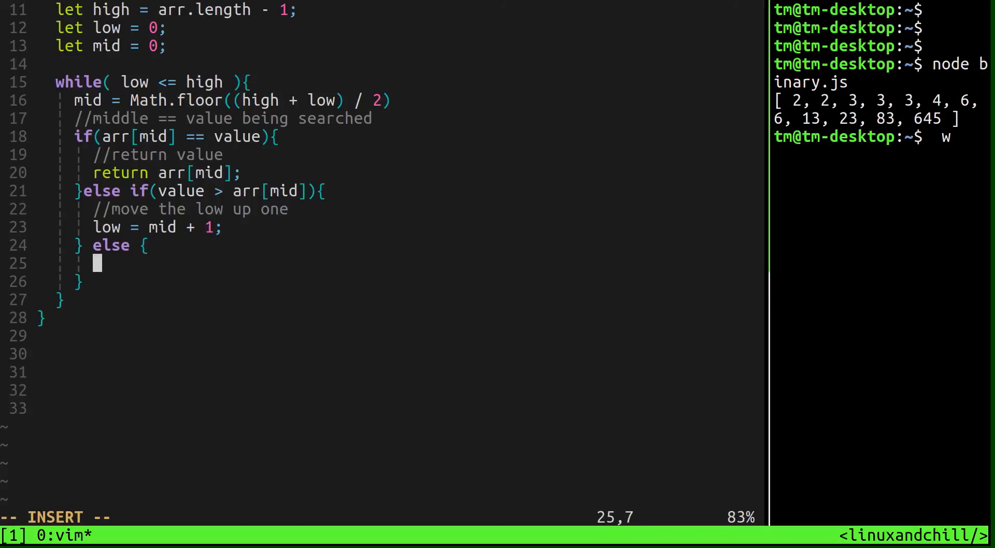
{"action": "type", "text": "//move"}
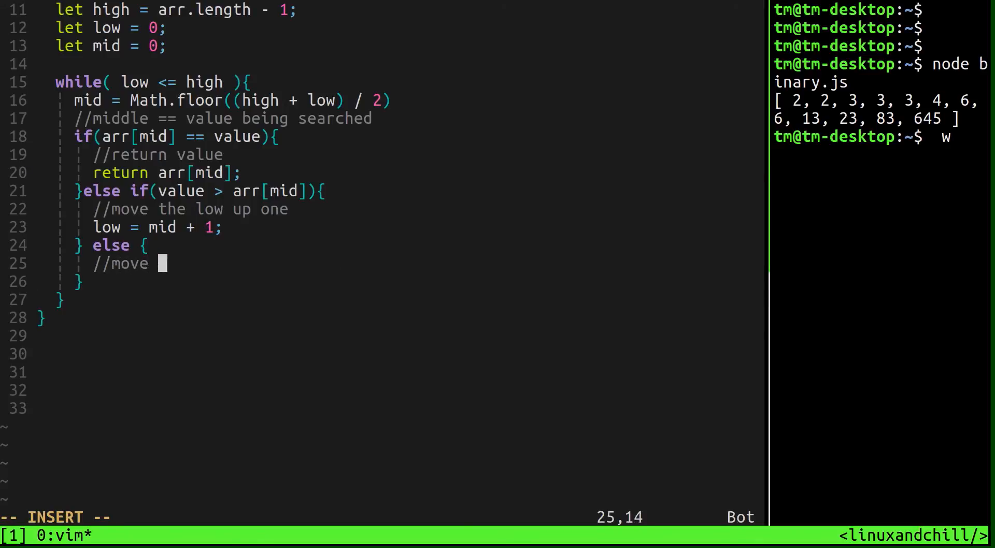
{"action": "type", "text": "the high down one"}
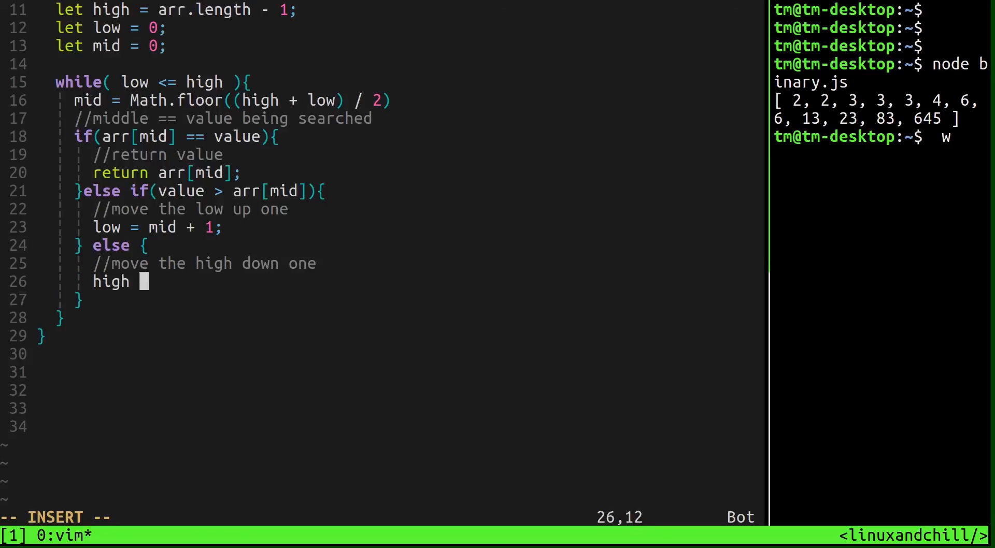
{"action": "type", "text": "= mid - 1;"}
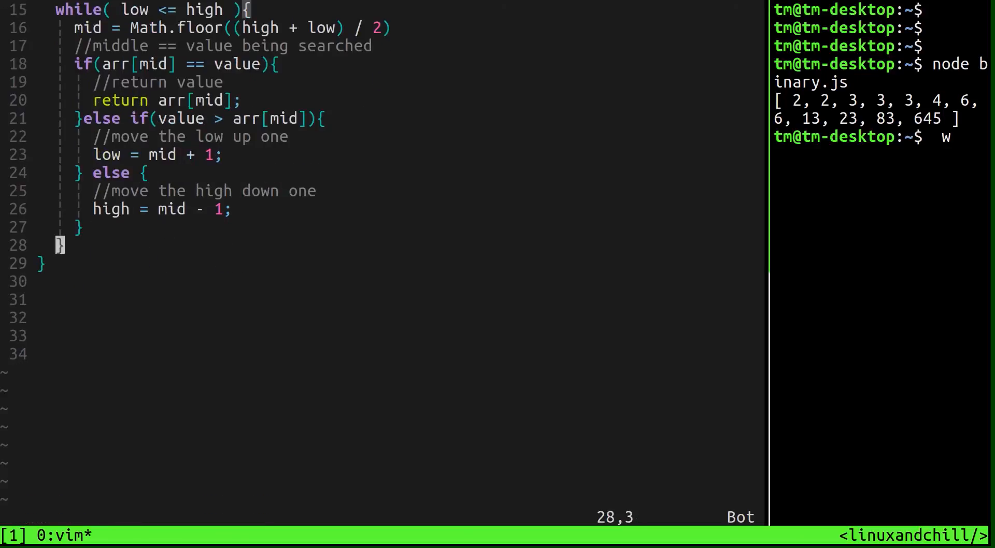
- Add return -1; after the while loop and open a new line below the function
{"action": "type", "text": "return -1;"}
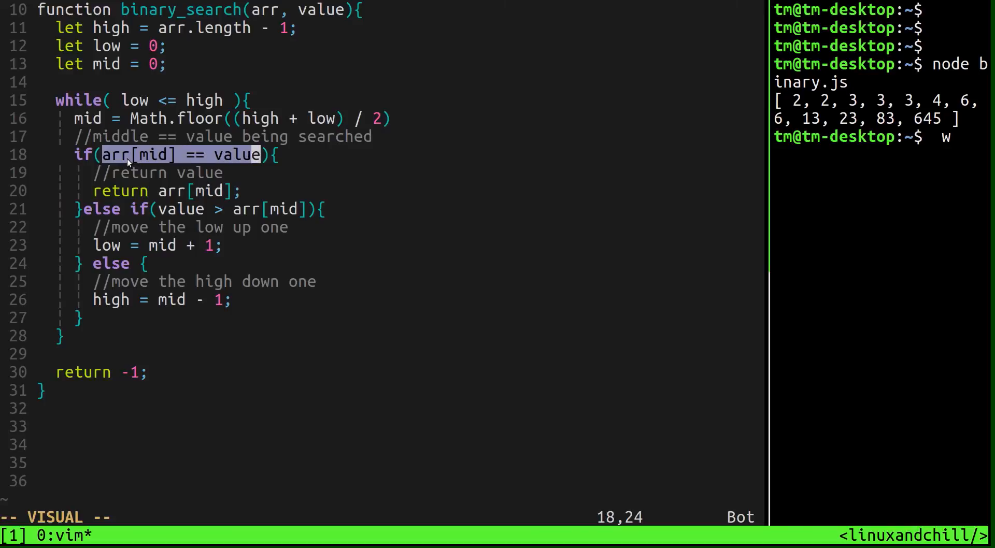
{"action": "key", "text": "Escape"}
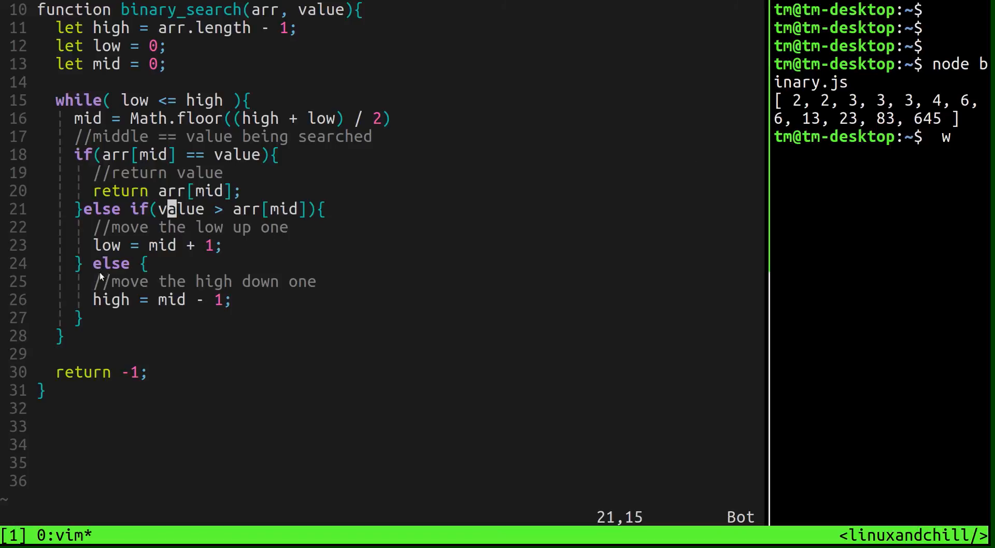
{"action": "key", "text": "v"}
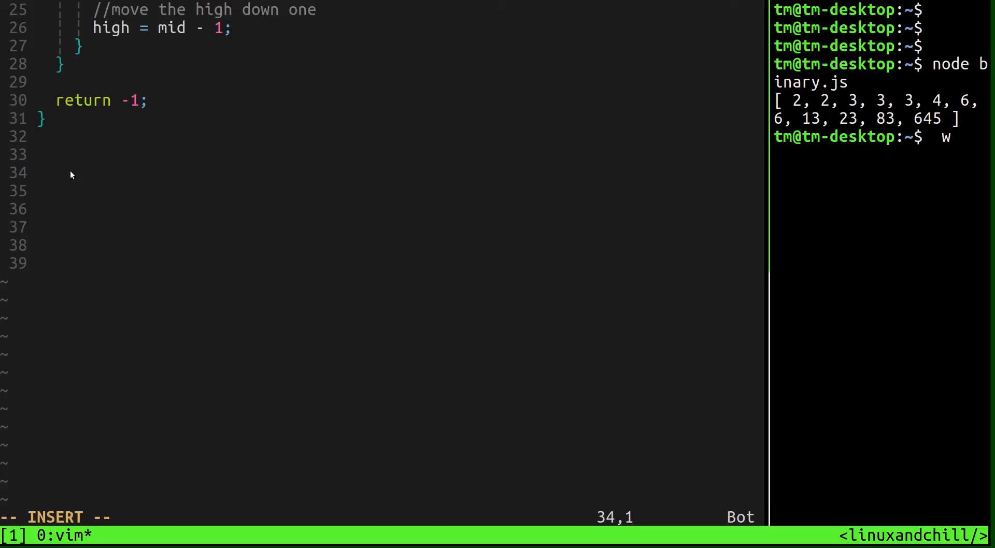
- Write let sorted = array.sort(function(a,b){return a-b}) and console.log(sorted) below binary_search
{"action": "type", "text": "let sorted ="}
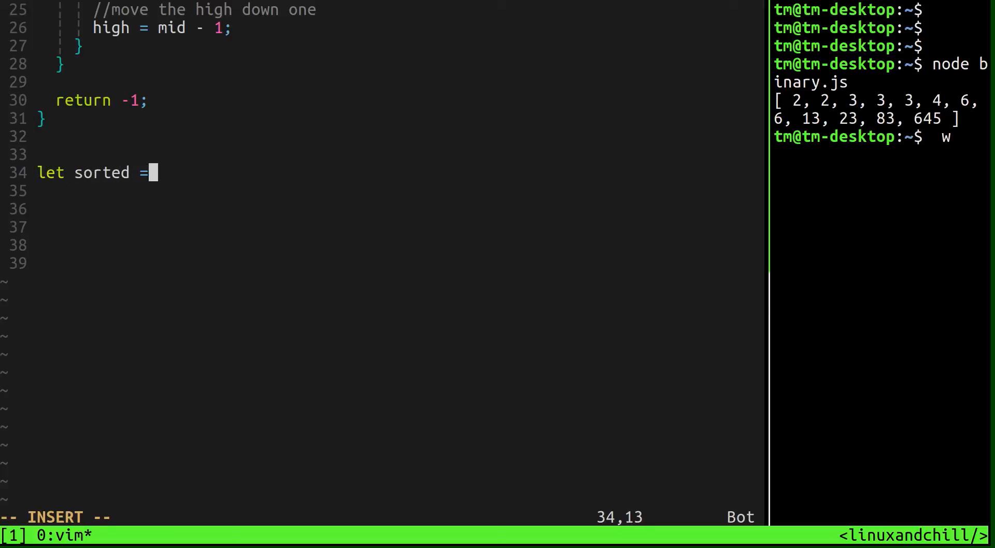
{"action": "type", "text": "ara"}
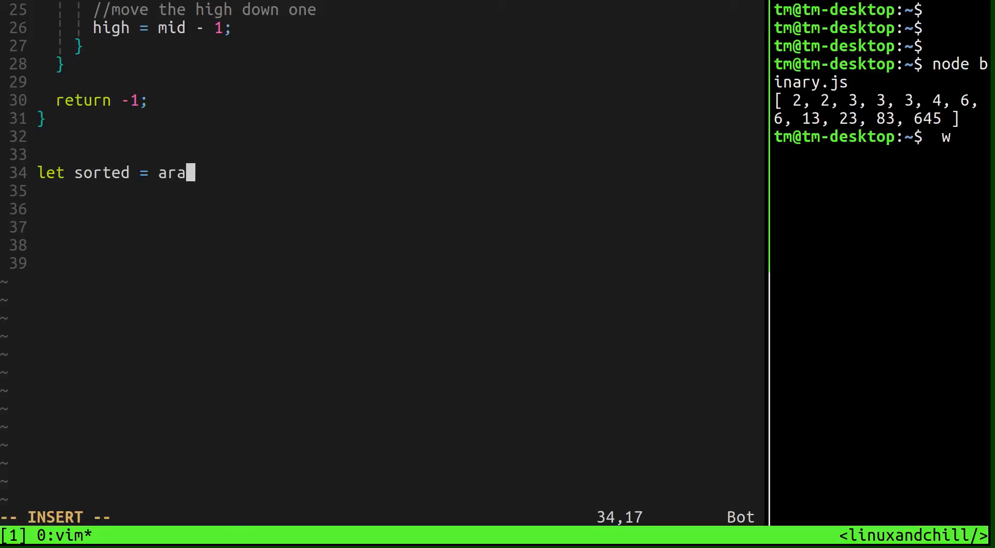
{"action": "type", "text": "ry.sort"}
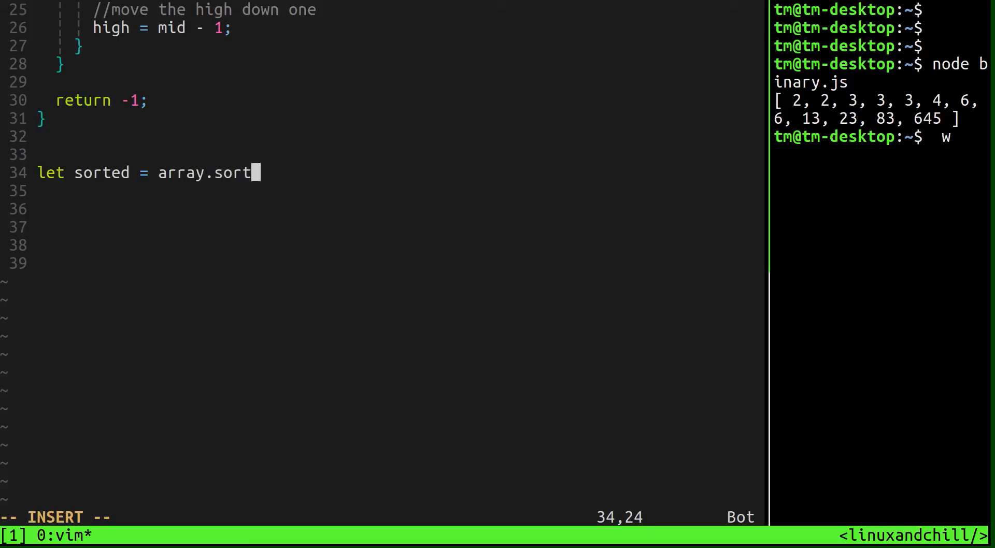
{"action": "type", "text": "(f)"}
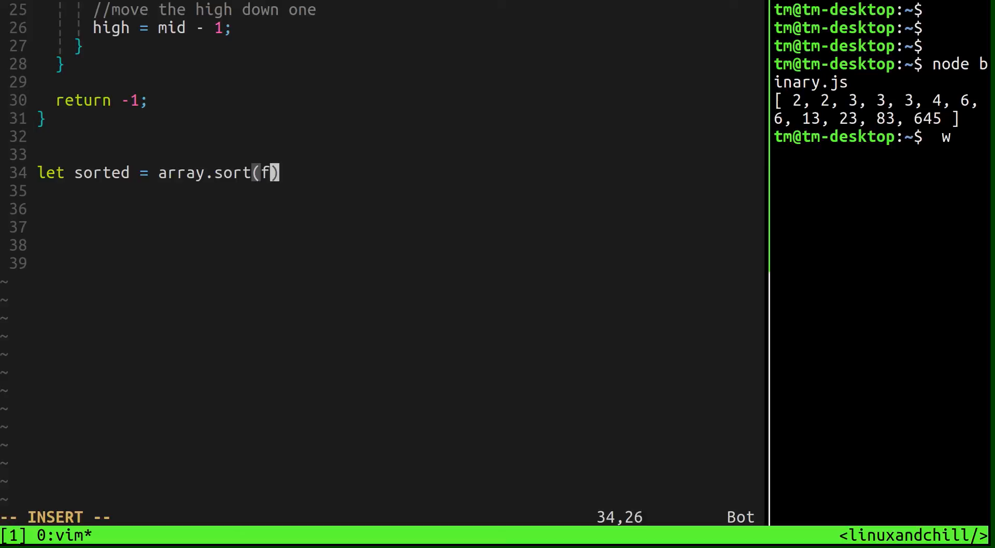
{"action": "type", "text": "unction(a,b"}
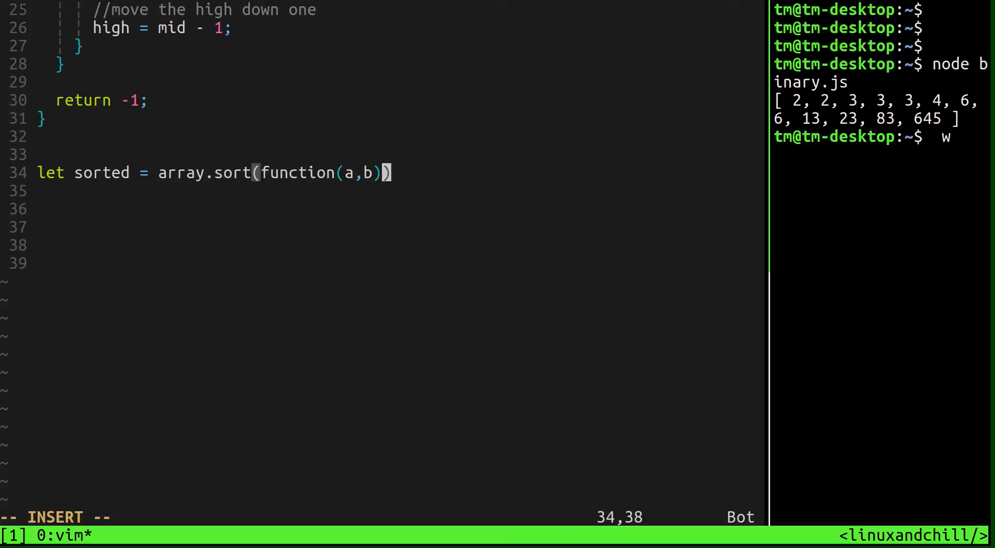
{"action": "type", "text": "{return a-b"}
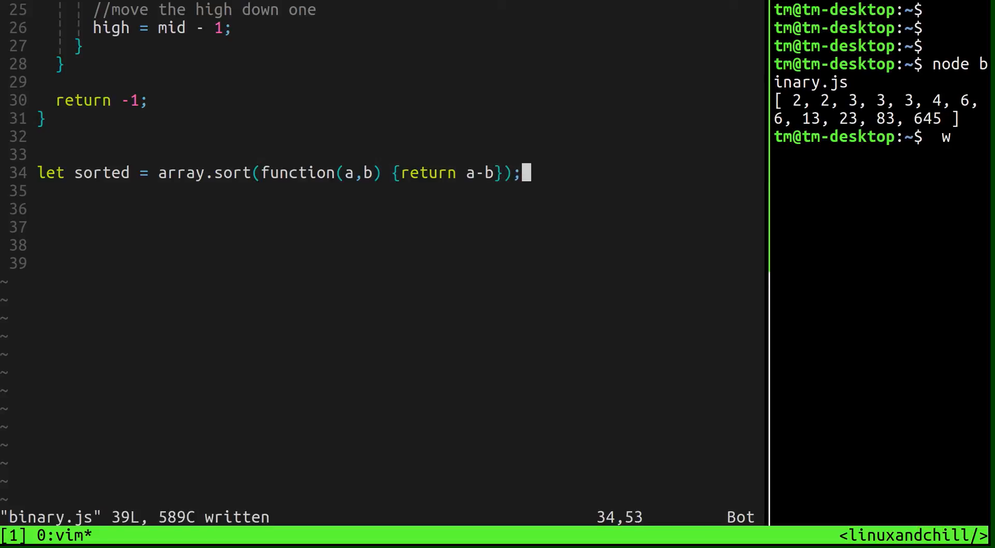
{"action": "type", "text": "console.l"}
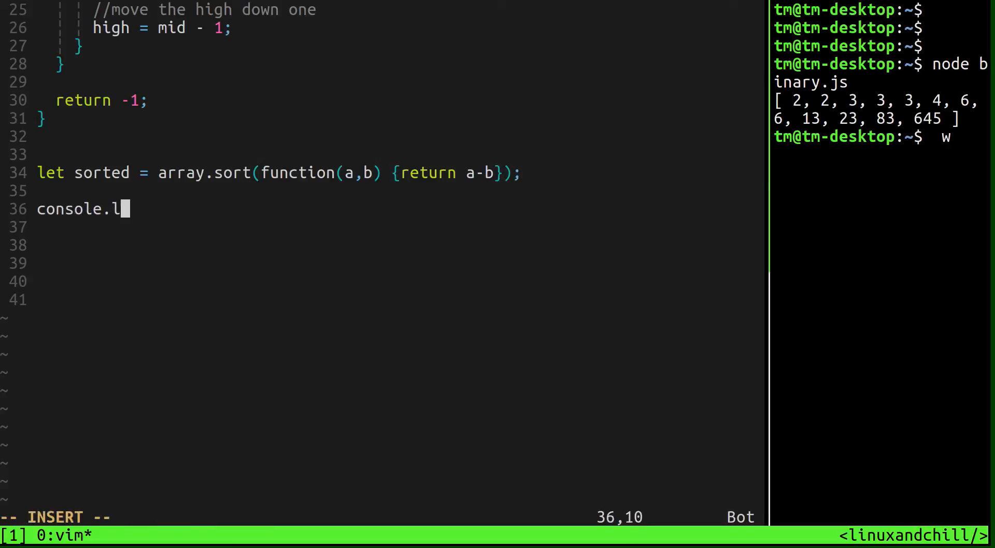
{"action": "type", "text": "og(sorted)"}
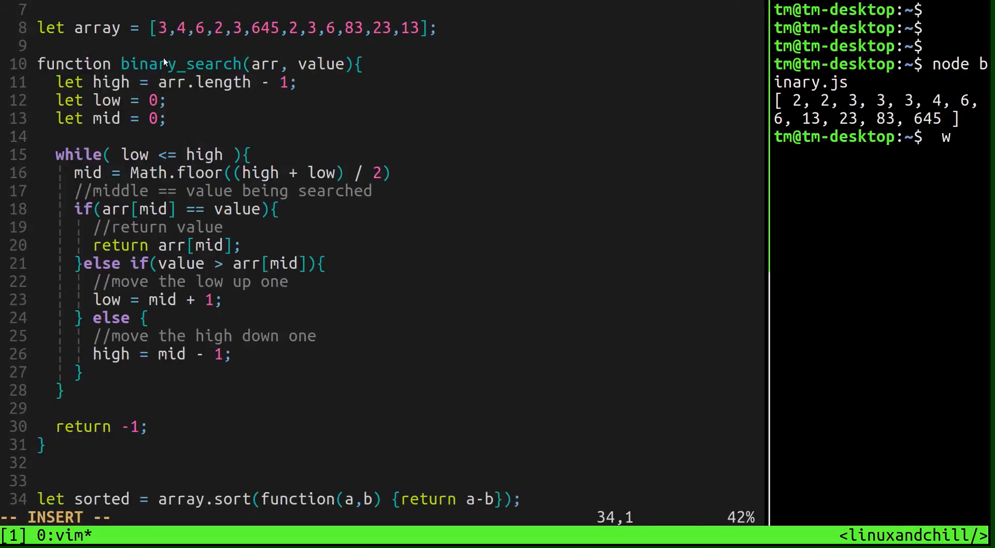
{"action": "left_click", "coordinate": [236, 64]}
{"action": "type", "text": "let"}
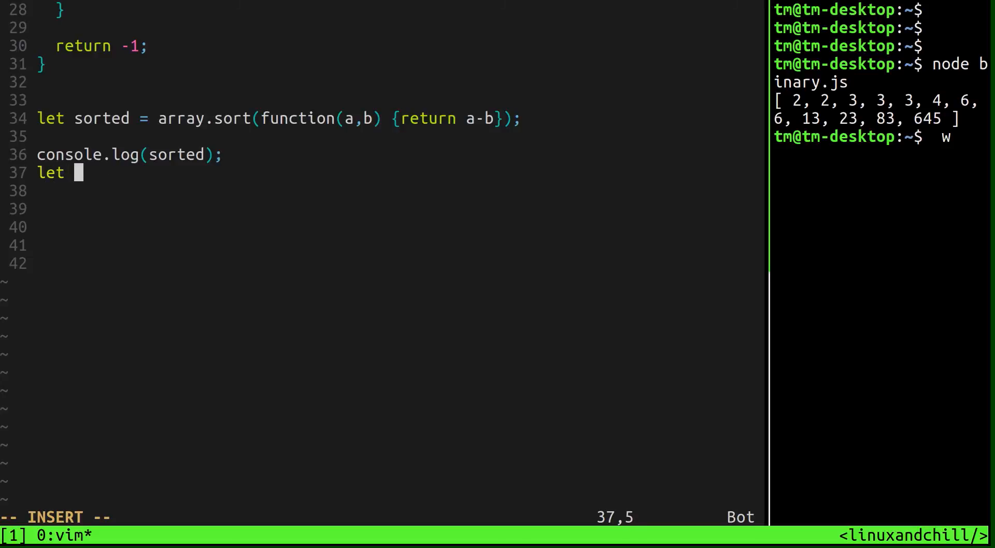
- Write let wasItFound = binary_search(sorted, 83 ); below the sort line
{"action": "type", "text": "is"}
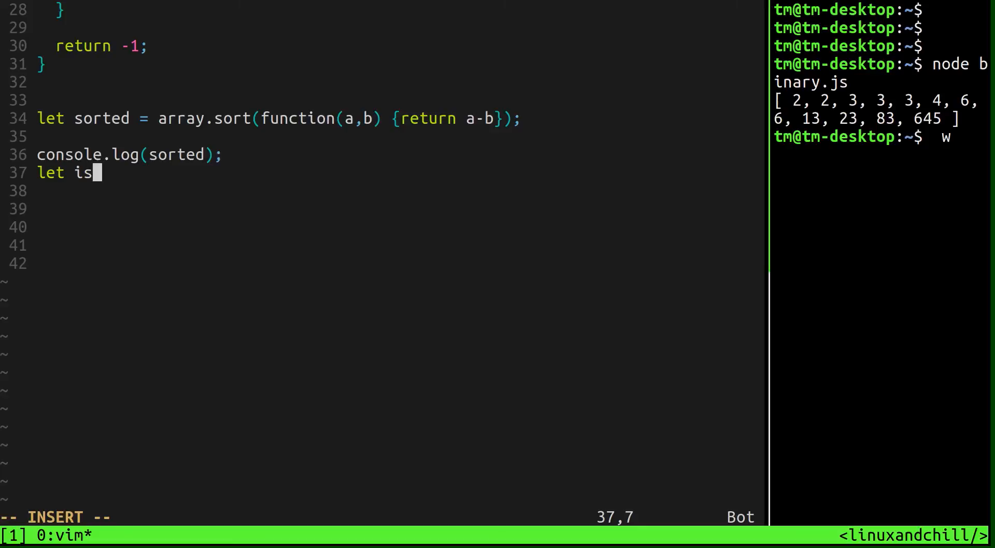
{"action": "type", "text": "wasItFo"}
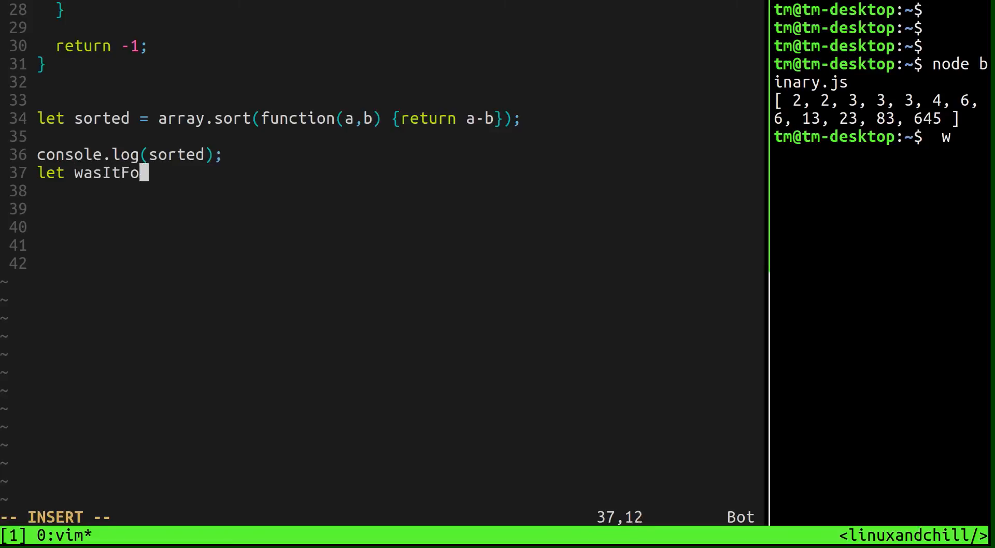
{"action": "type", "text": "und ="}
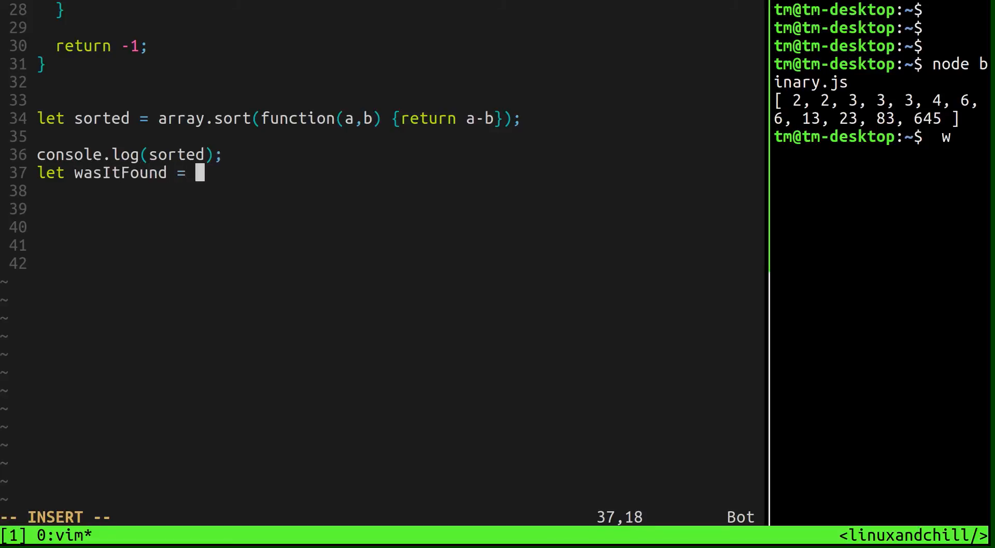
{"action": "type", "text": "bianry"}
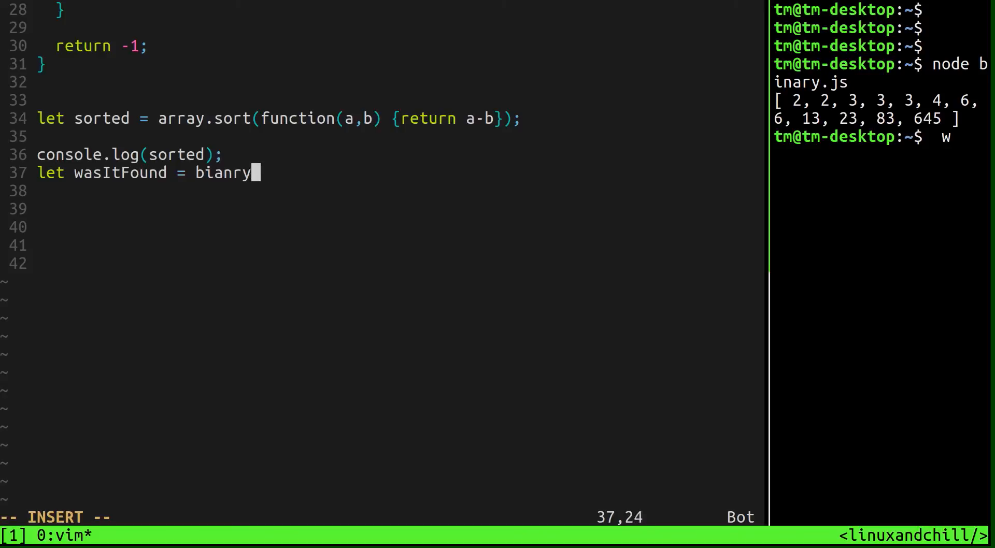
{"action": "type", "text": "binary_search"}
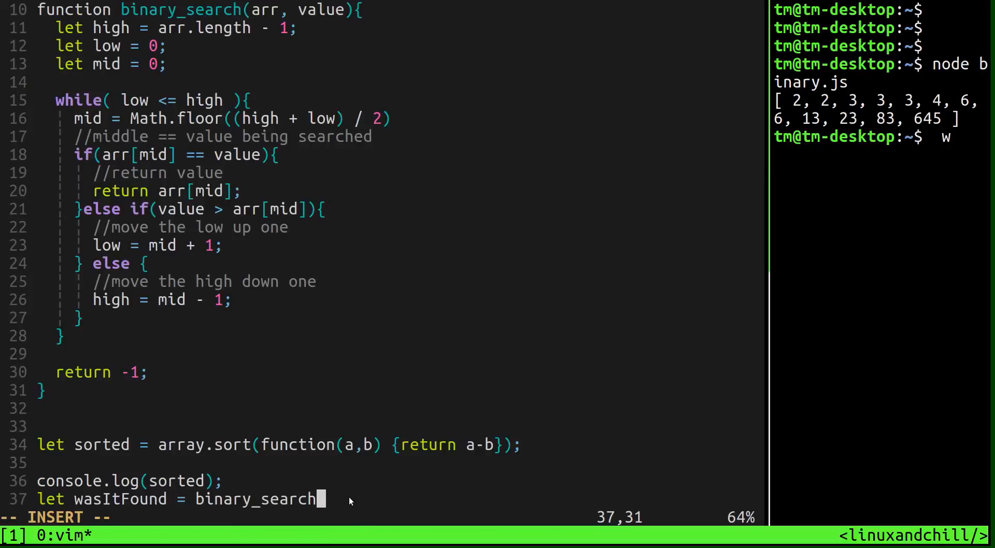
{"action": "scroll", "scroll_direction": "down", "scroll_amount": 3}
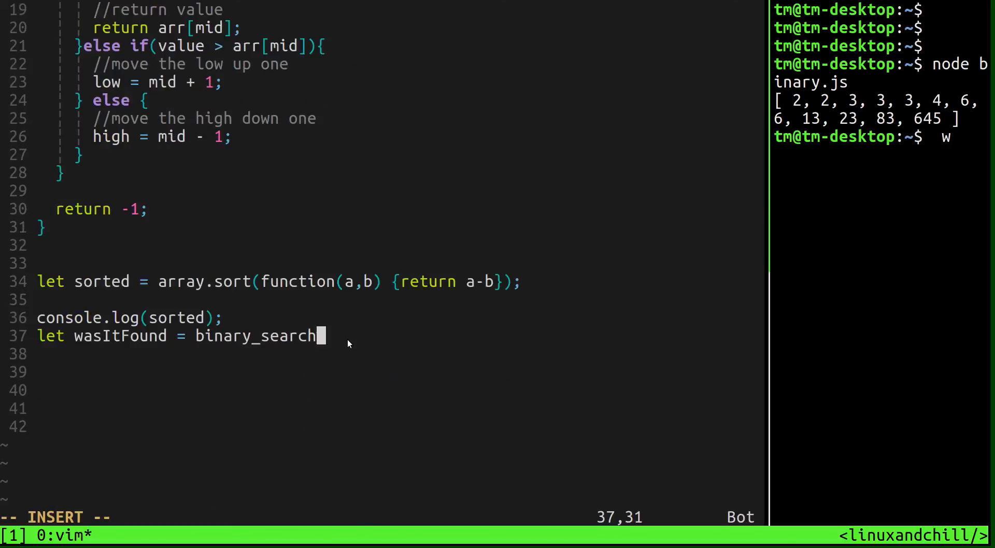
{"action": "type", "text": "(sorted)"}
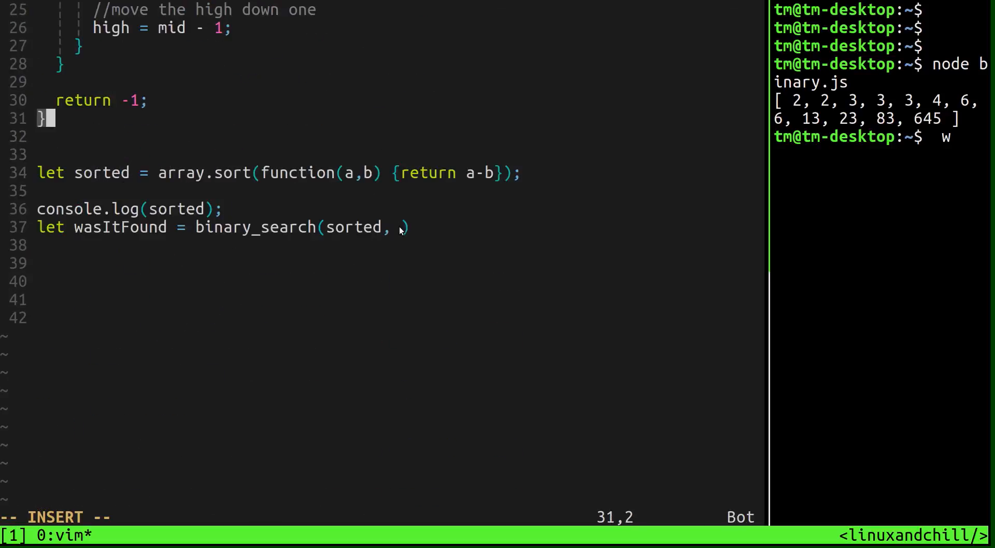
{"action": "type", "text": "83"}
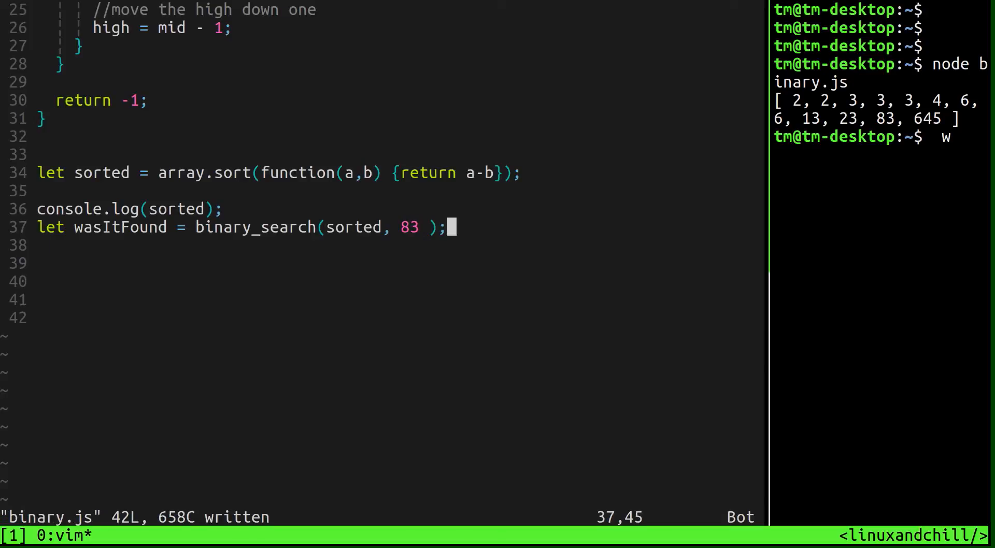
- Add console.log(wasItFound); on the following line
{"action": "type", "text": "con"}
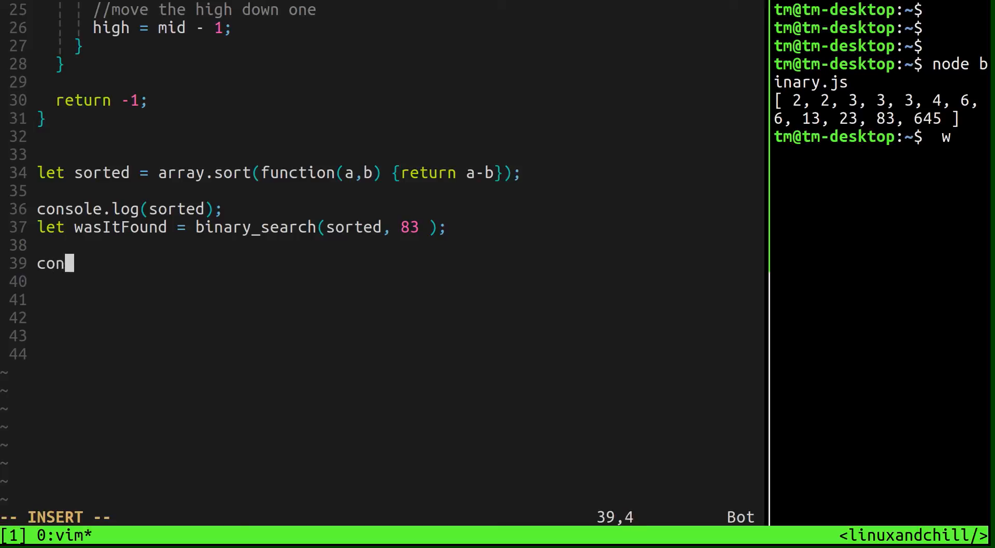
{"action": "type", "text": "sole.log()"}
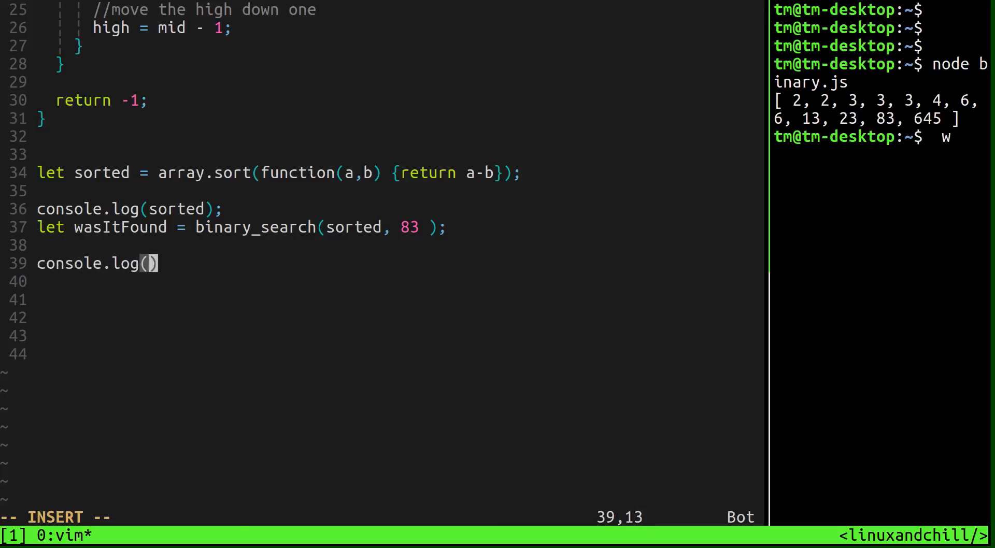
{"action": "type", "text": "wasItFuond"}
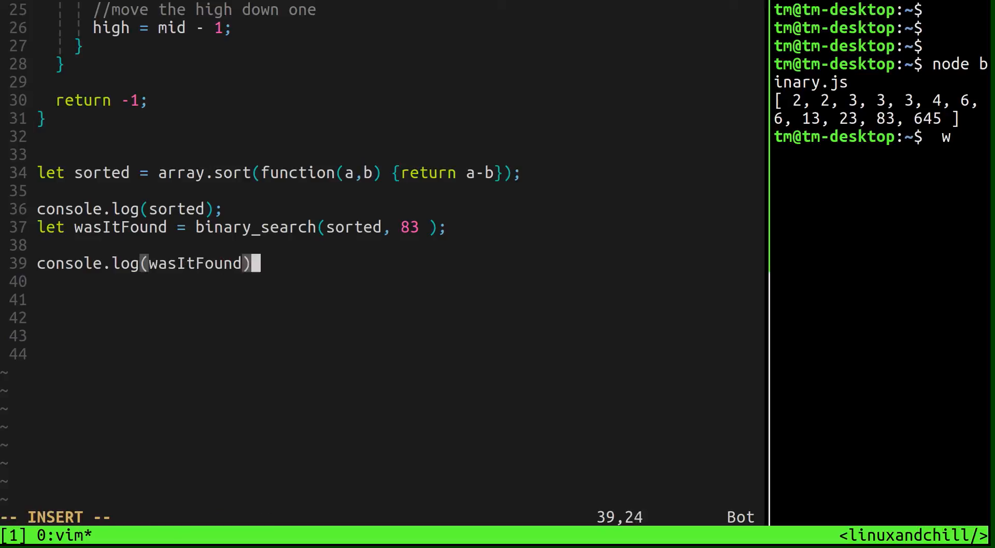
{"action": "type", "text": ";"}
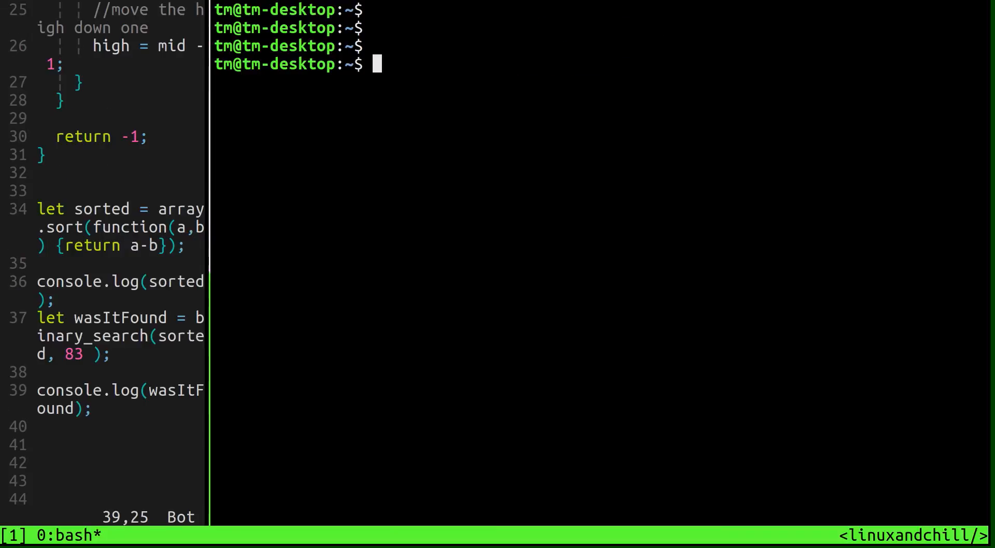
- Run node binary.js to print 83, then delete the console.log(sorted) line in Vim
{"action": "type", "text": "binary.js"}
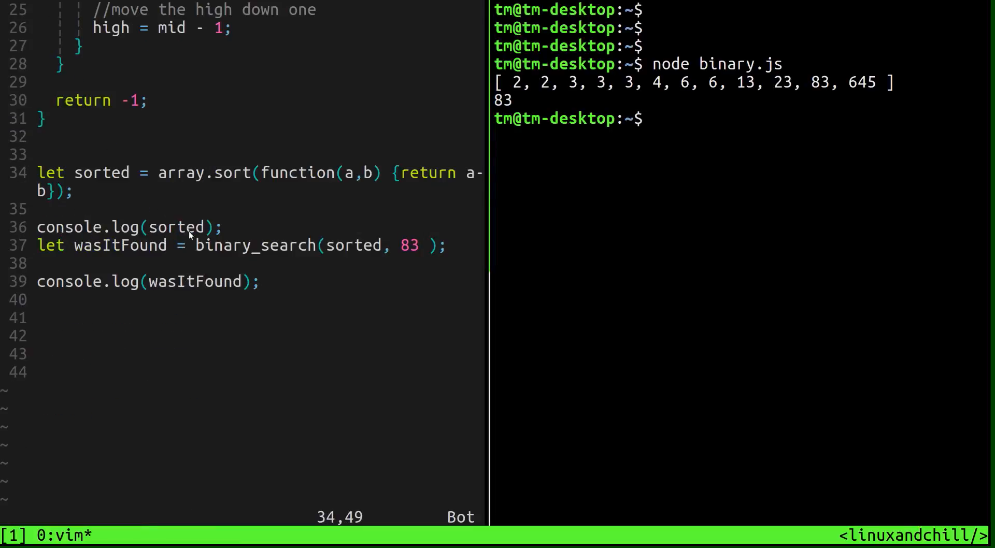
{"action": "key", "text": "dd"}
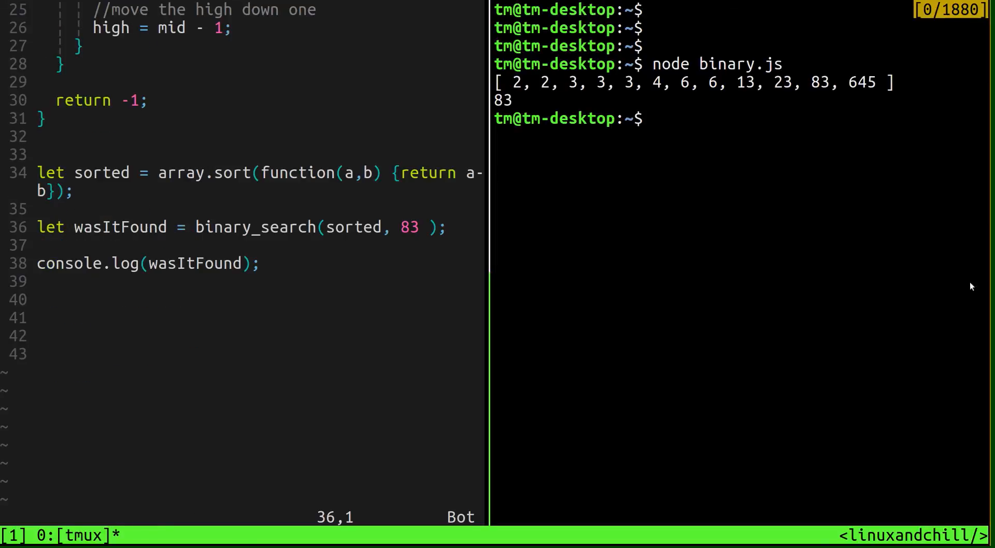
- Change the binary_search target from 83 to 69, save, and rerun node binary.js to print -1
{"action": "type", "text": "59"}
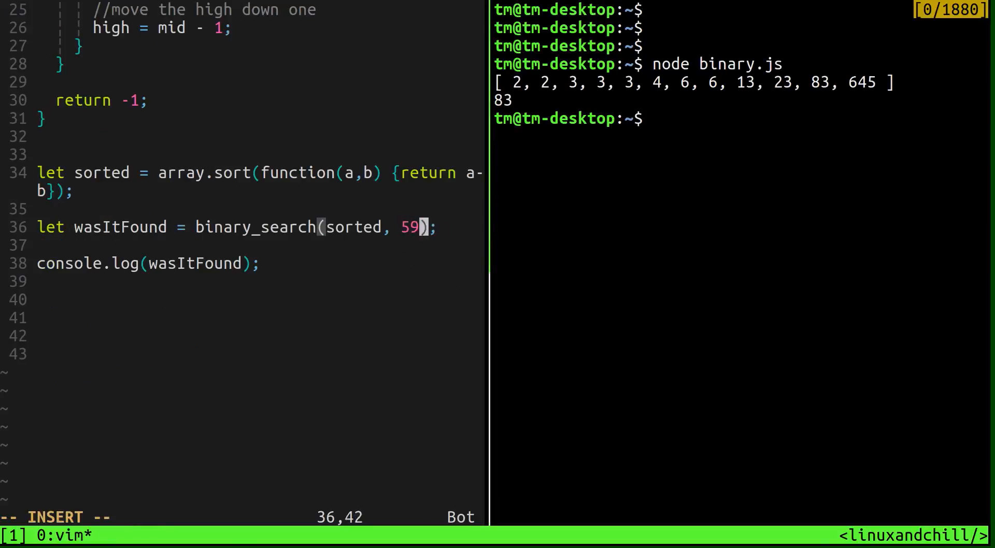
{"action": "type", "text": "69i iw"}
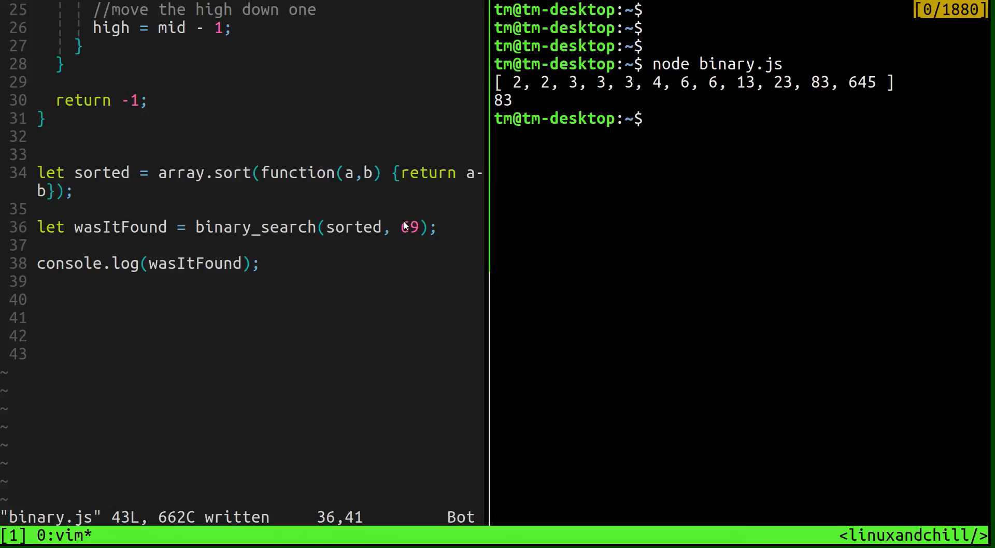
{"action": "key", "text": "v"}
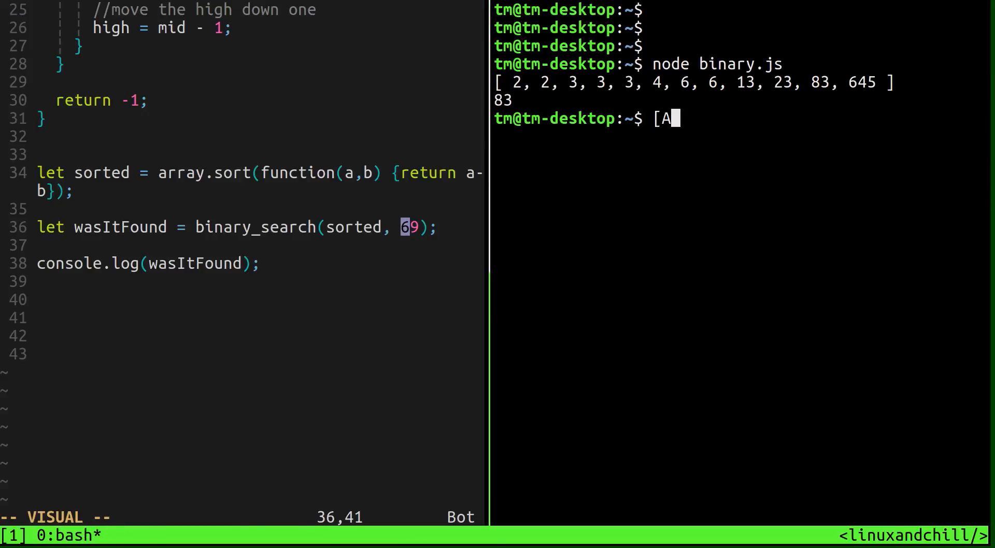
{"action": "key", "text": "Enter"}
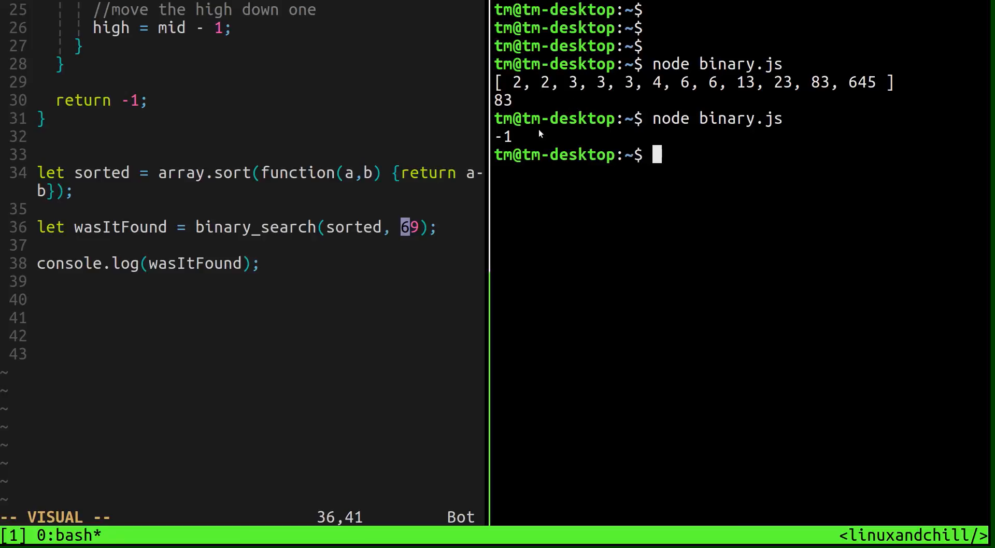